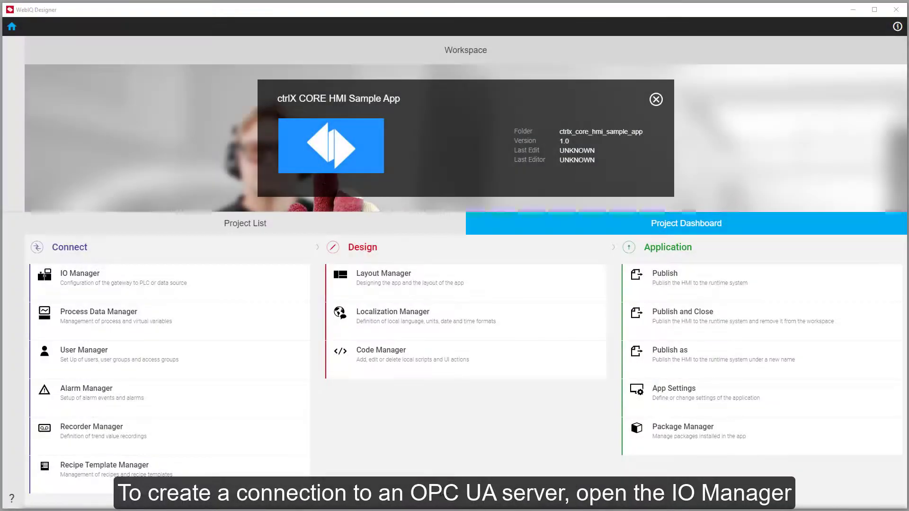
Open the IO Manager from the Project Dashboard's Connect section
{"action": "left_click", "coordinate": [80, 277]}
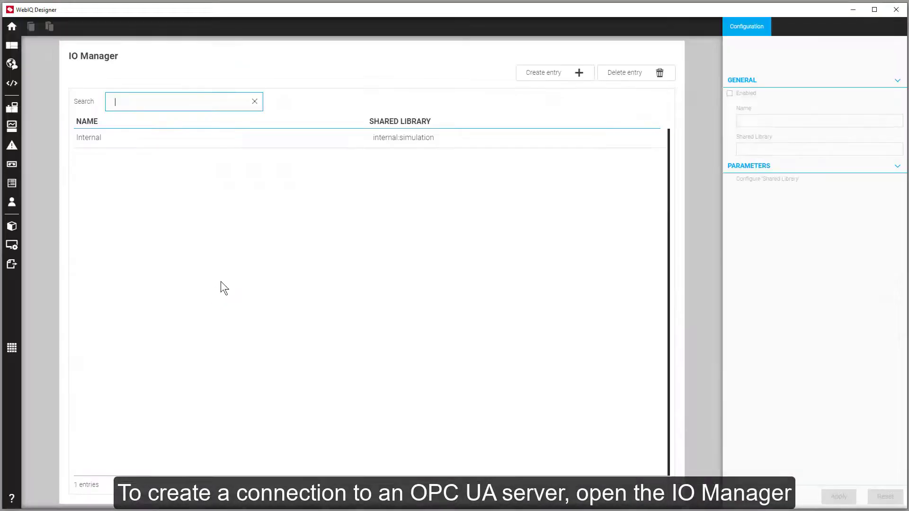
Create a connection entry named ctrlx with endpoint opc.tcp://localhost:4840
{"action": "left_click", "coordinate": [543, 73]}
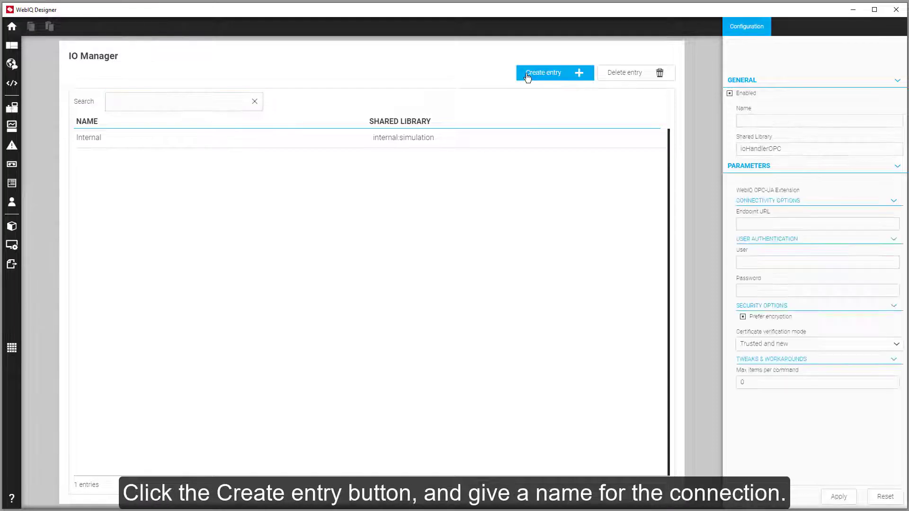
{"action": "left_click", "coordinate": [542, 72]}
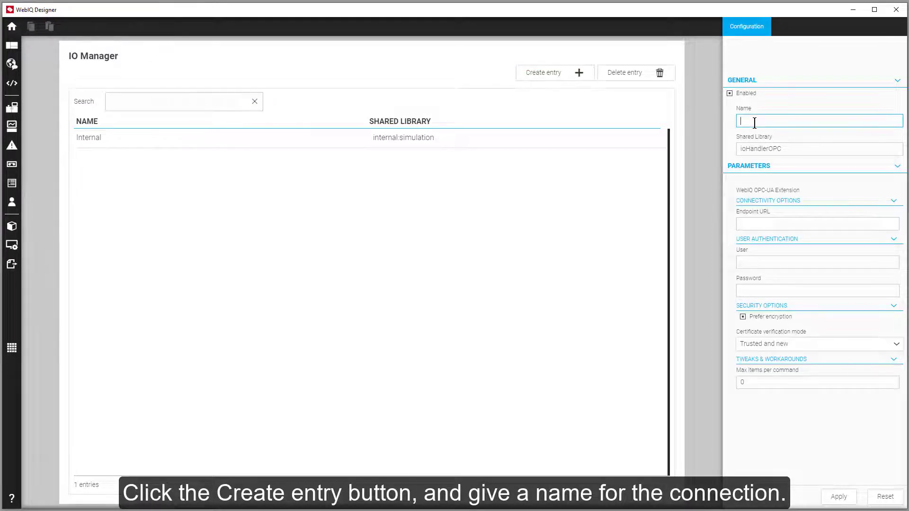
{"action": "type", "text": "ctrlx-core"}
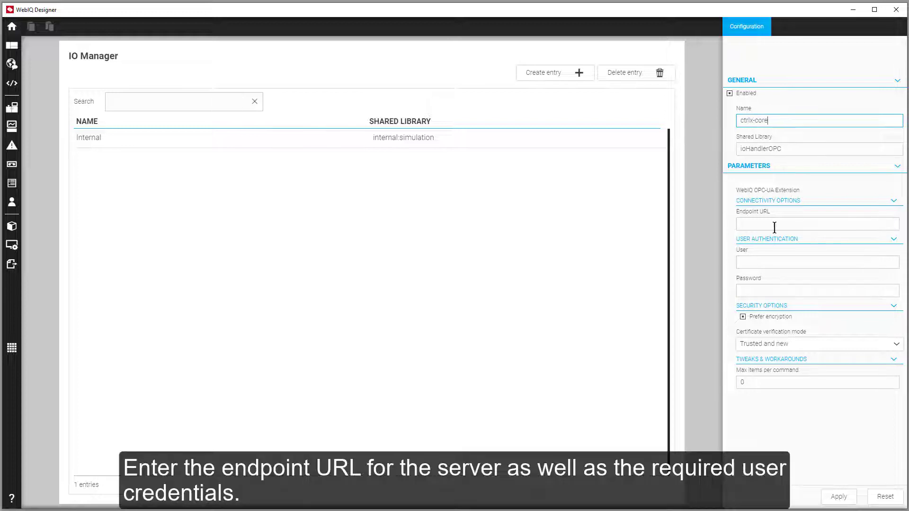
{"action": "left_click", "coordinate": [817, 223]}
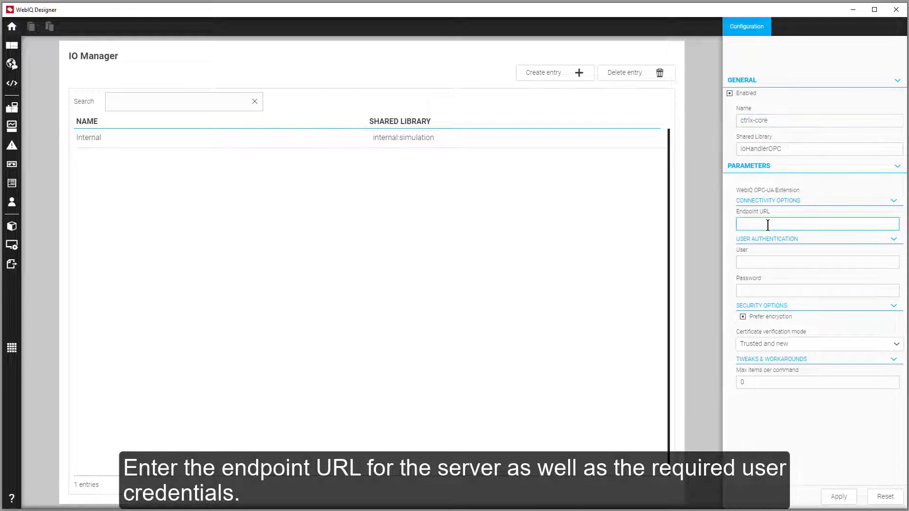
{"action": "type", "text": "opc.tcp://localhost:4840"}
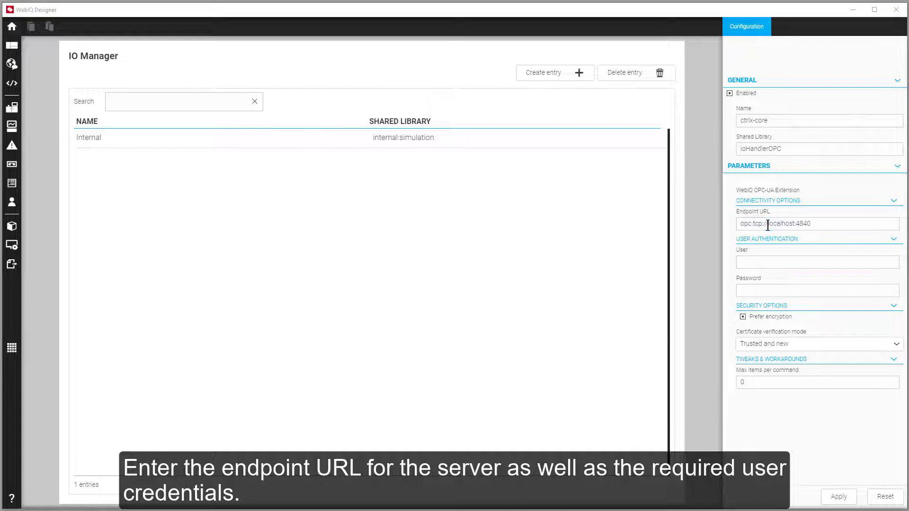
{"action": "triple_click", "coordinate": [802, 224]}
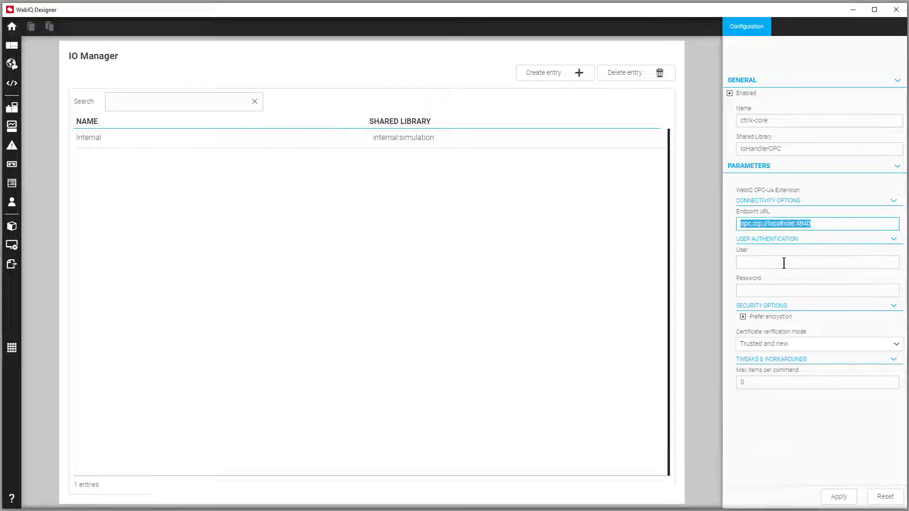
{"action": "type", "text": "boschrexroth"}
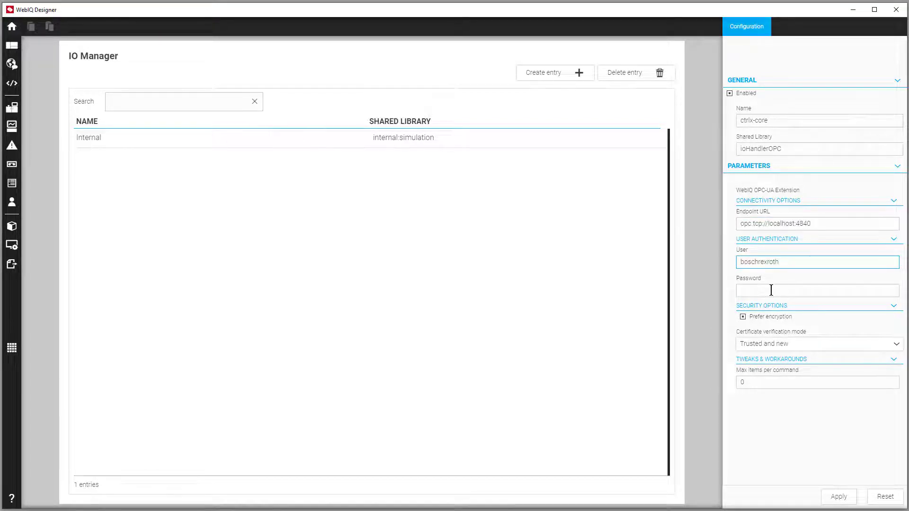
{"action": "type", "text": "boschrexroth"}
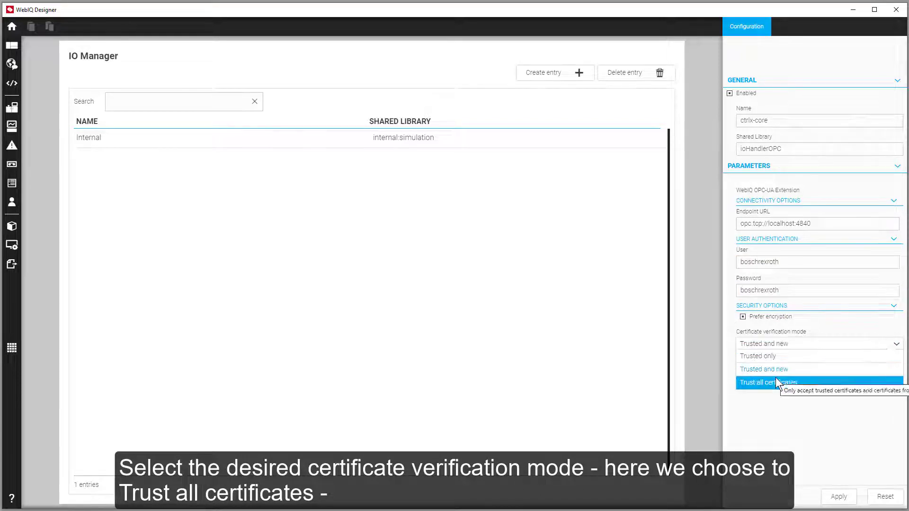
{"action": "left_click", "coordinate": [770, 382]}
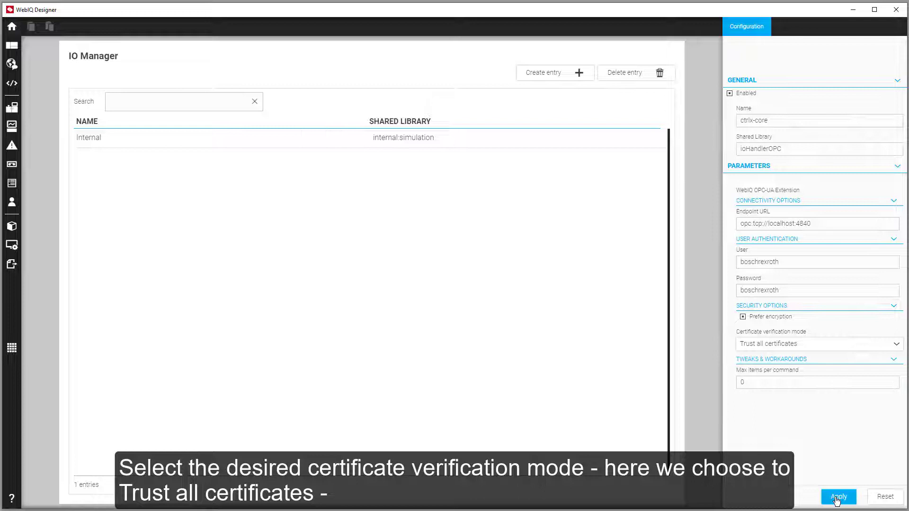
{"action": "left_click", "coordinate": [838, 497]}
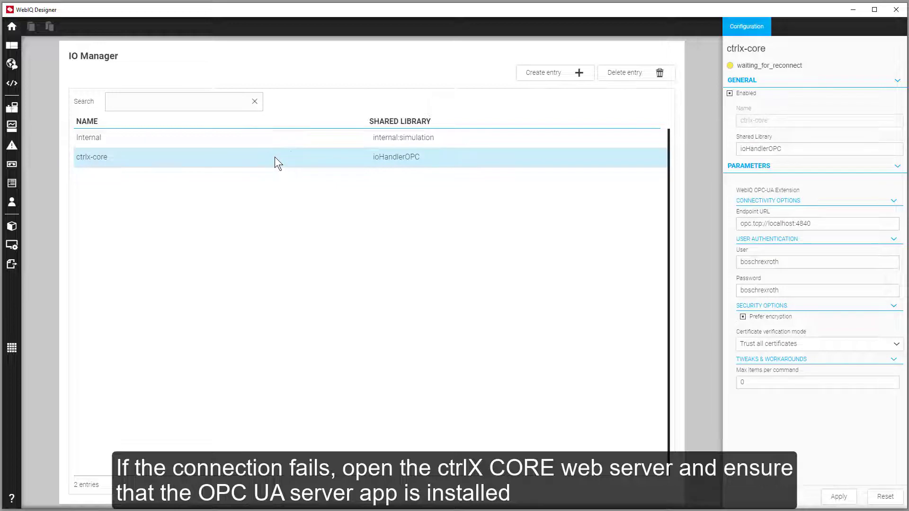
{"action": "mouse_move", "coordinate": [804, 78]}
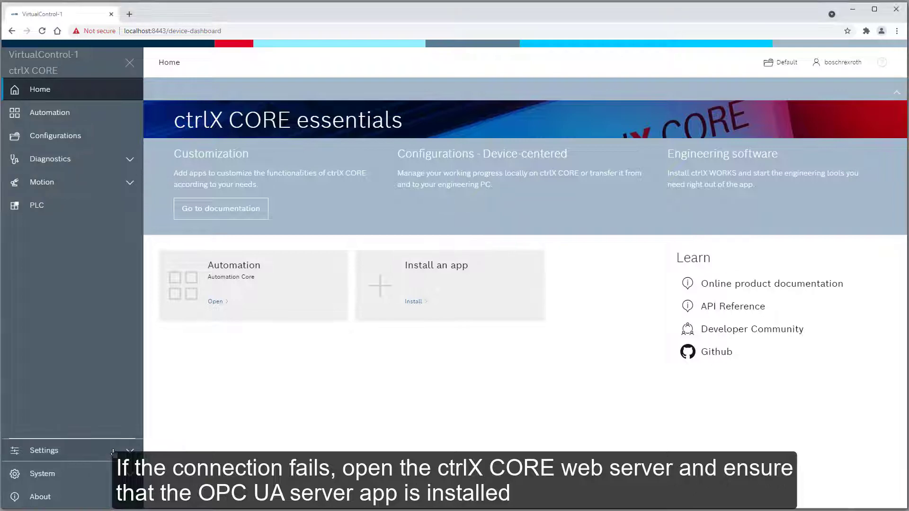
In ctrlX CORE settings, trust the rejected Smart HMI certificate under OPC UA Server certificates
{"action": "left_click", "coordinate": [44, 450]}
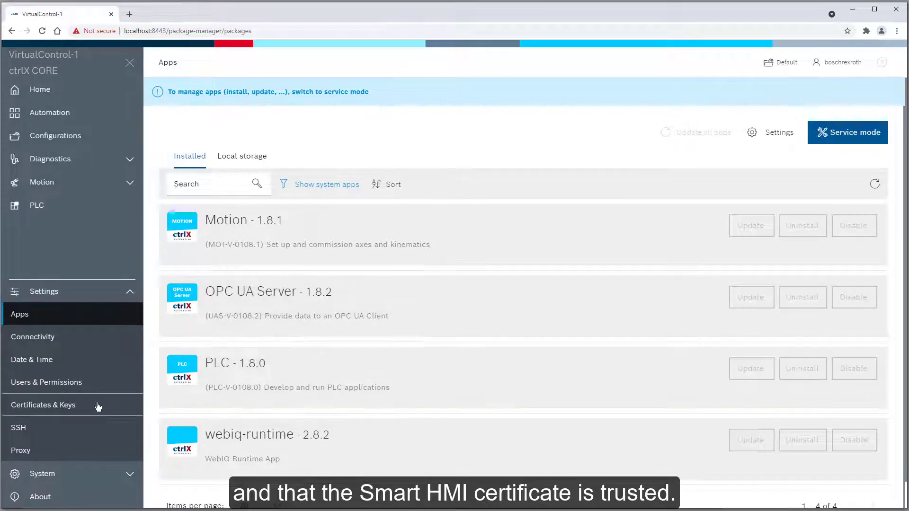
{"action": "left_click", "coordinate": [44, 404]}
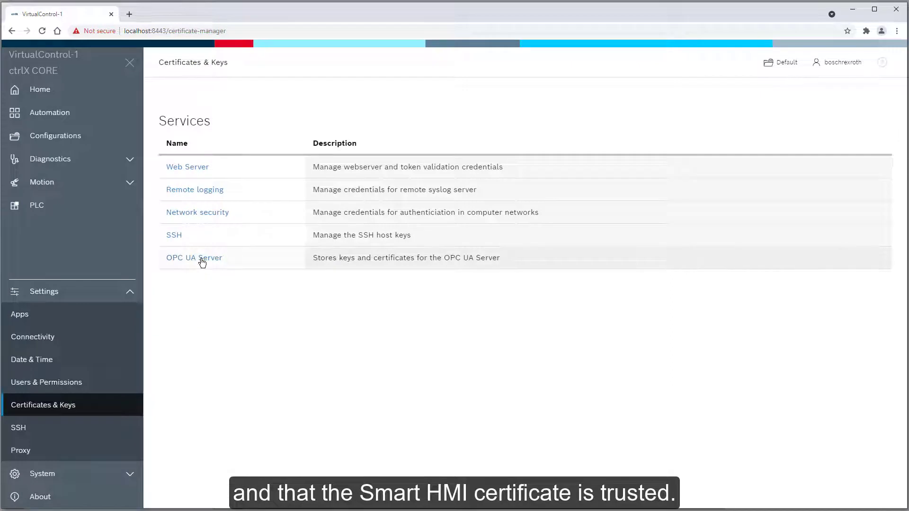
{"action": "left_click", "coordinate": [193, 258]}
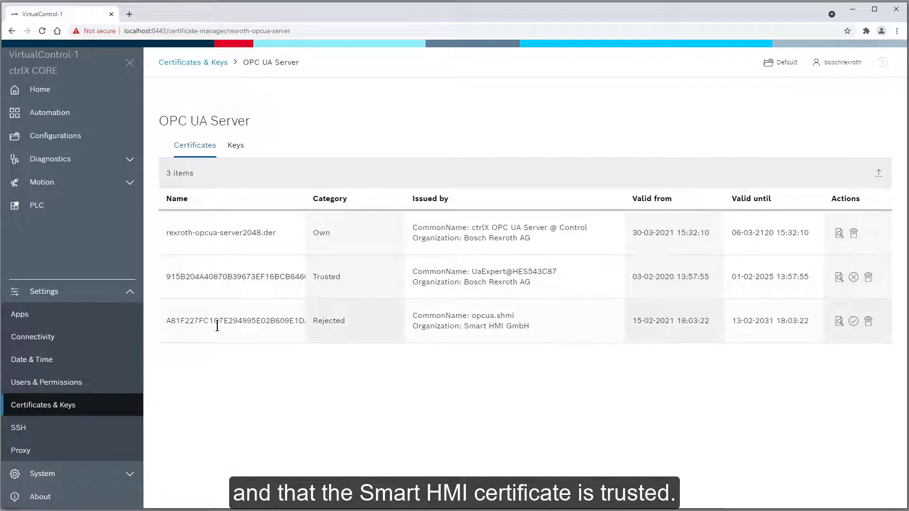
{"action": "mouse_move", "coordinate": [503, 344]}
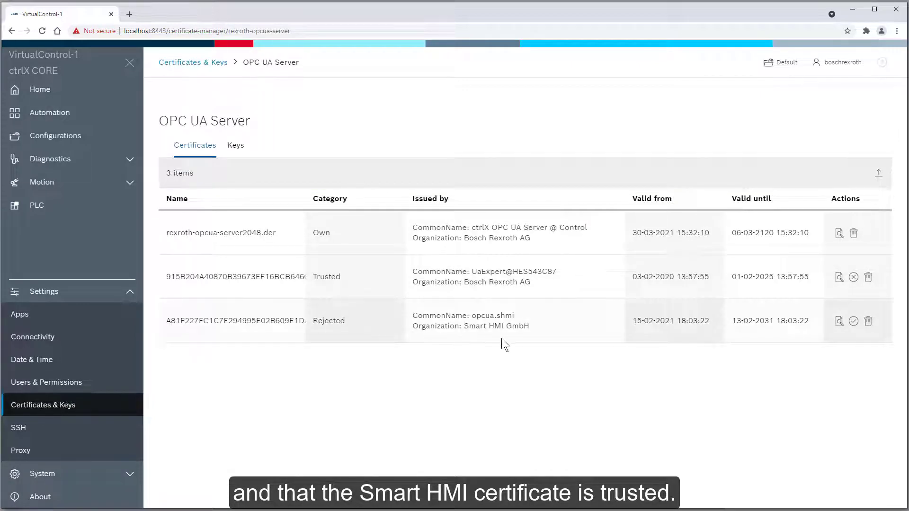
{"action": "mouse_move", "coordinate": [853, 321]}
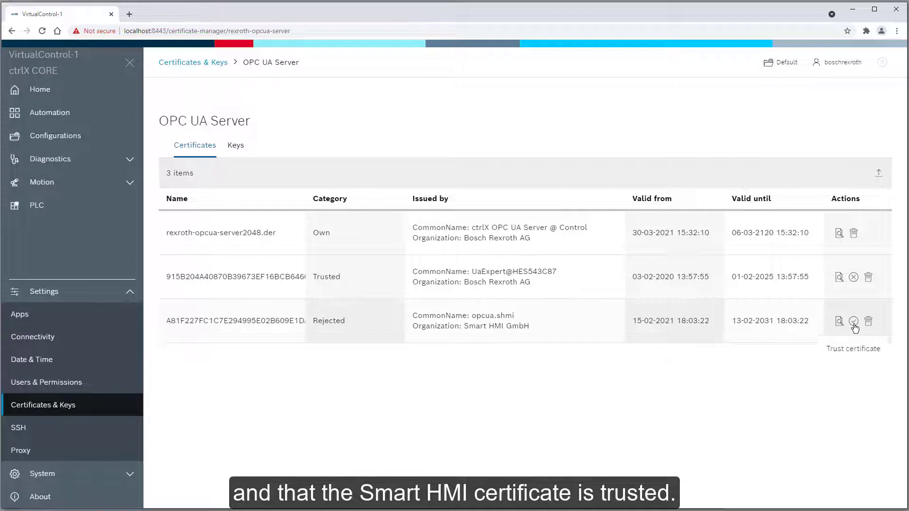
{"action": "left_click", "coordinate": [854, 321]}
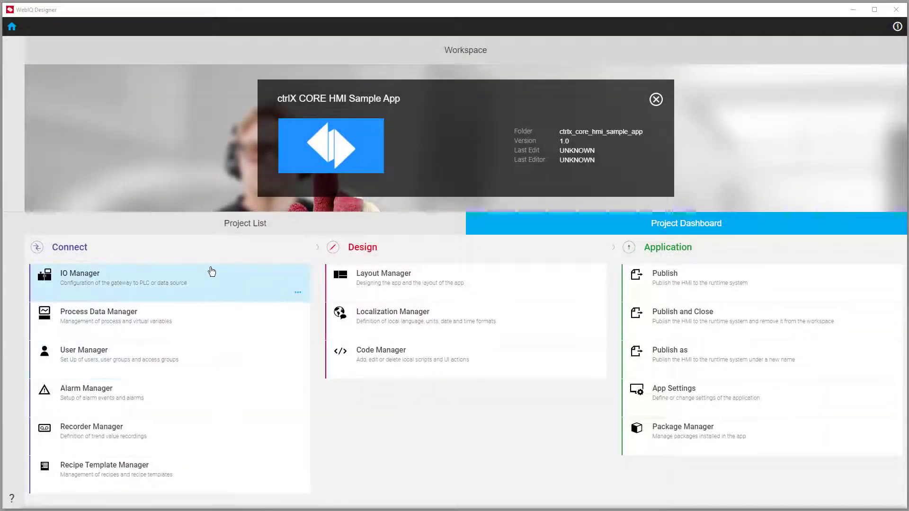
Reopen the IO Manager and check that the ctrlx-core connection shows connected
{"action": "left_click", "coordinate": [80, 273]}
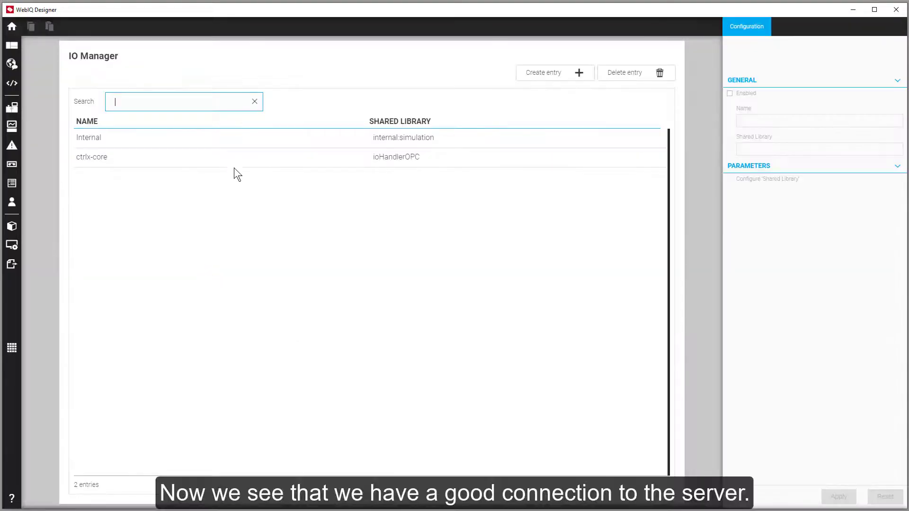
{"action": "left_click", "coordinate": [91, 156]}
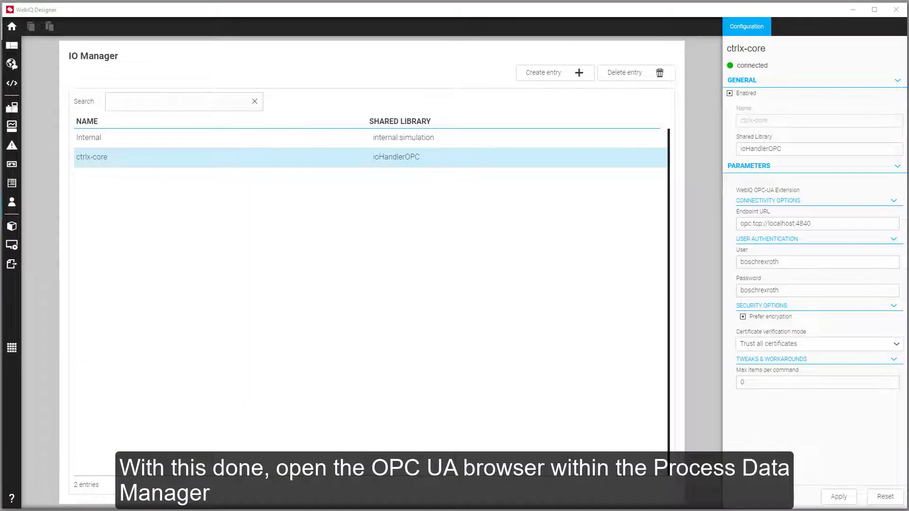
{"action": "left_click", "coordinate": [12, 126]}
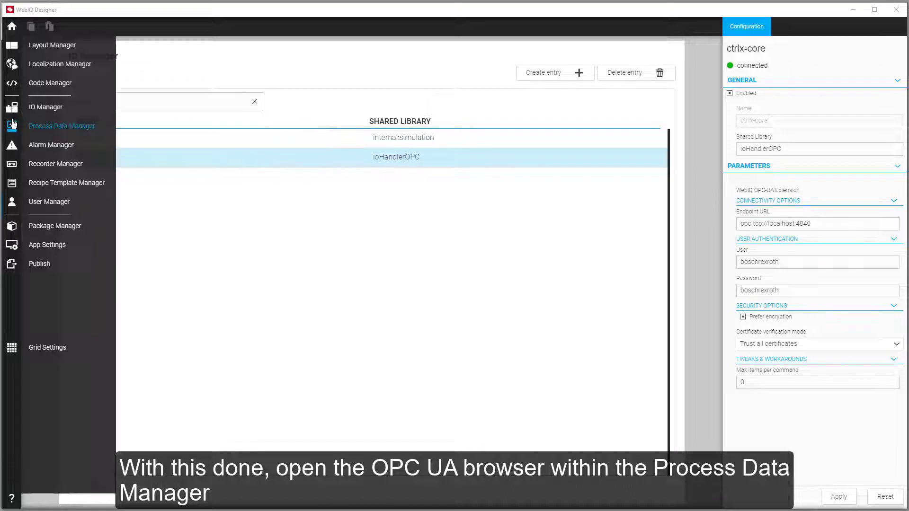
Open the Process Data Manager and launch the OPC UA node browser
{"action": "left_click", "coordinate": [62, 125]}
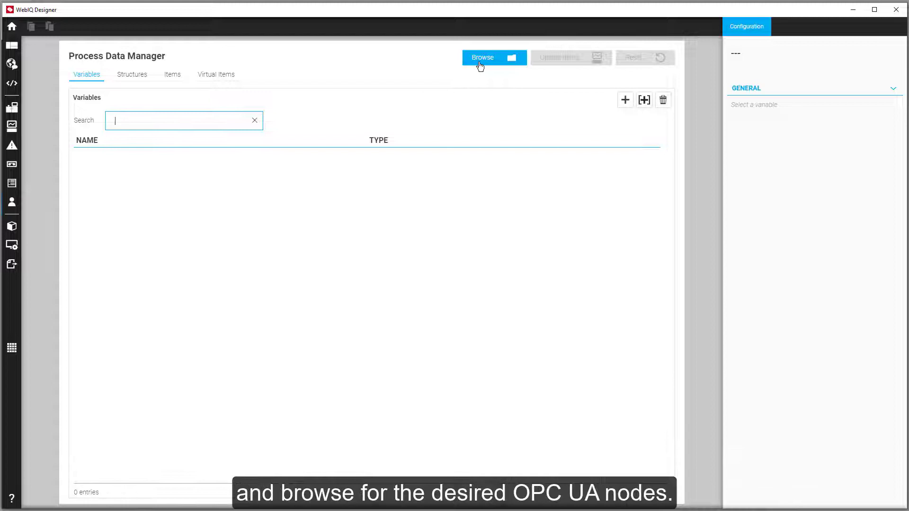
{"action": "left_click", "coordinate": [494, 57]}
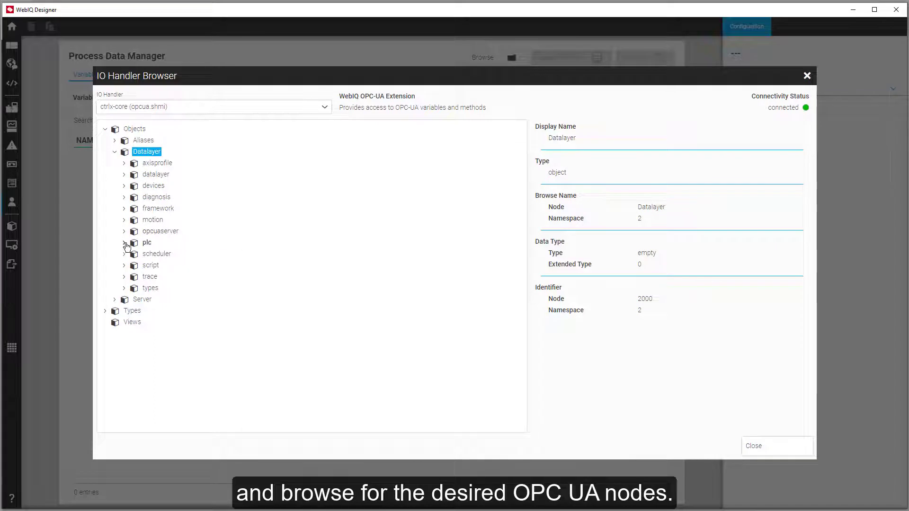
Expand plc > sym > HmiVarGlobal and import bStop_gb as a single variable
{"action": "left_click", "coordinate": [124, 242]}
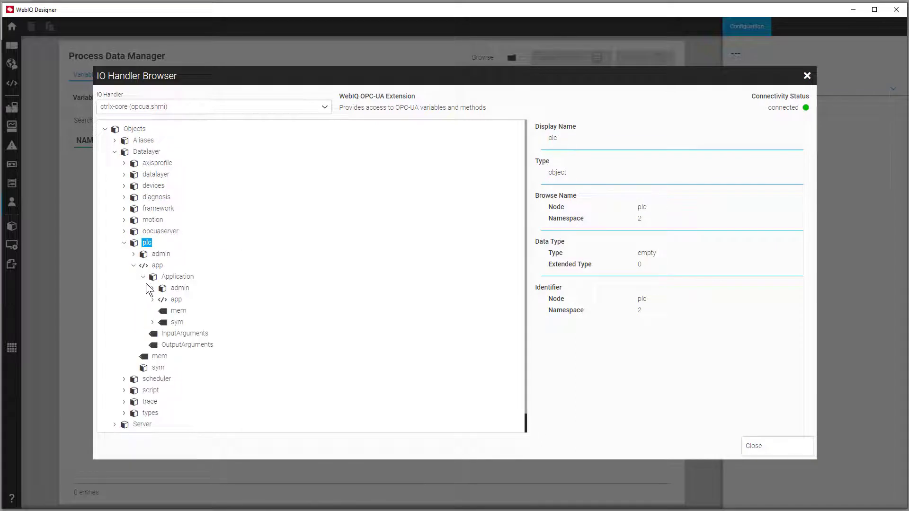
{"action": "mouse_move", "coordinate": [177, 322]}
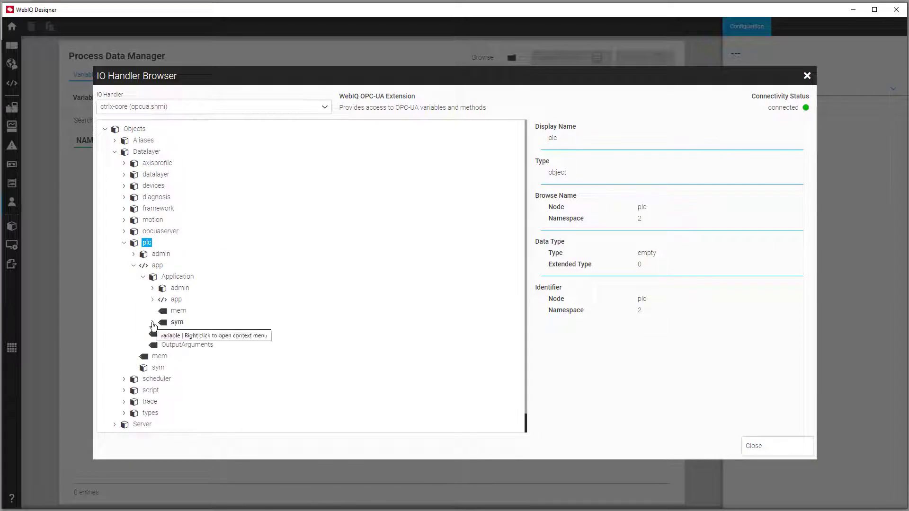
{"action": "left_click", "coordinate": [176, 322]}
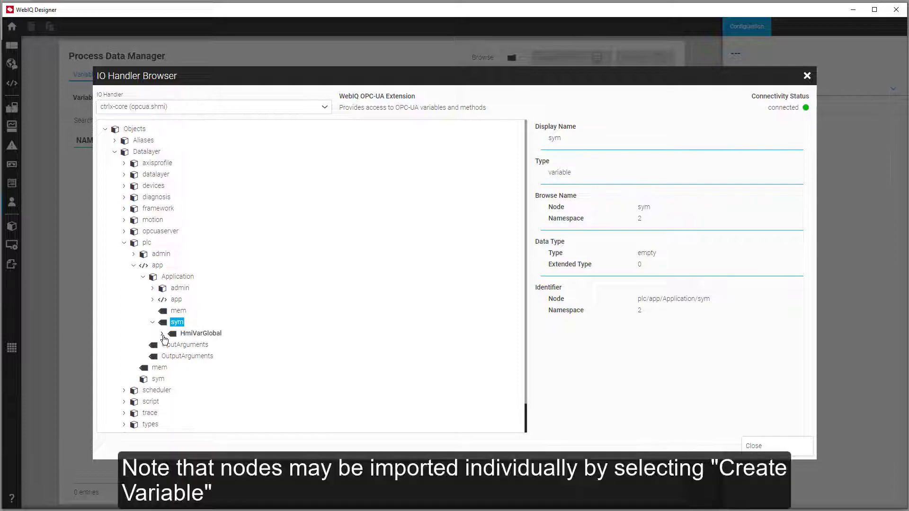
{"action": "left_click", "coordinate": [200, 332]}
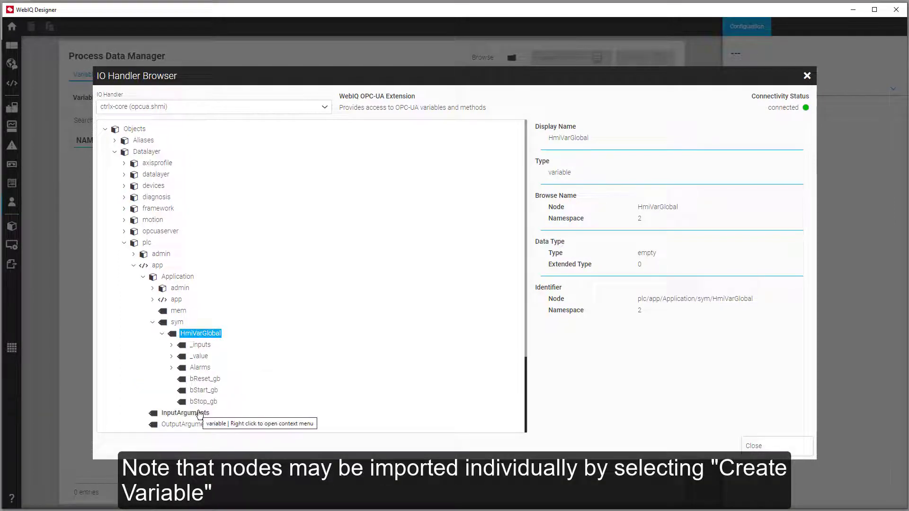
{"action": "right_click", "coordinate": [203, 401]}
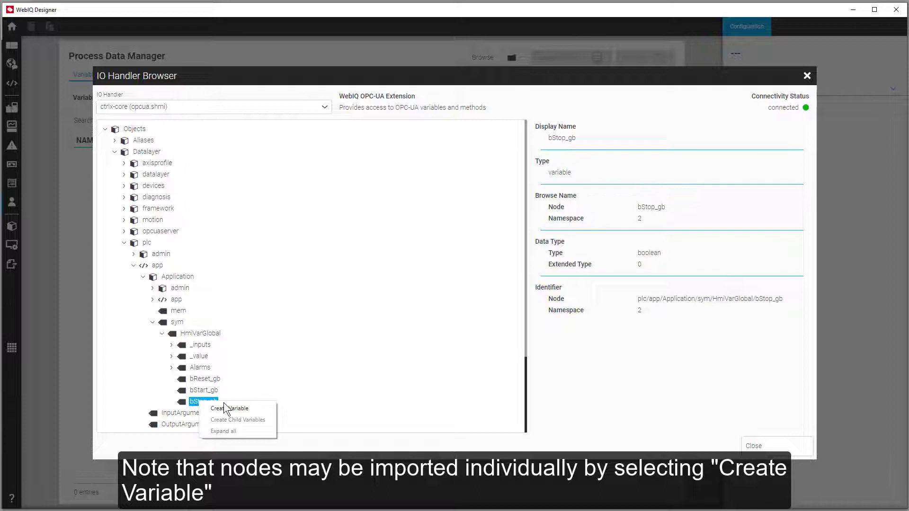
{"action": "mouse_move", "coordinate": [246, 412]}
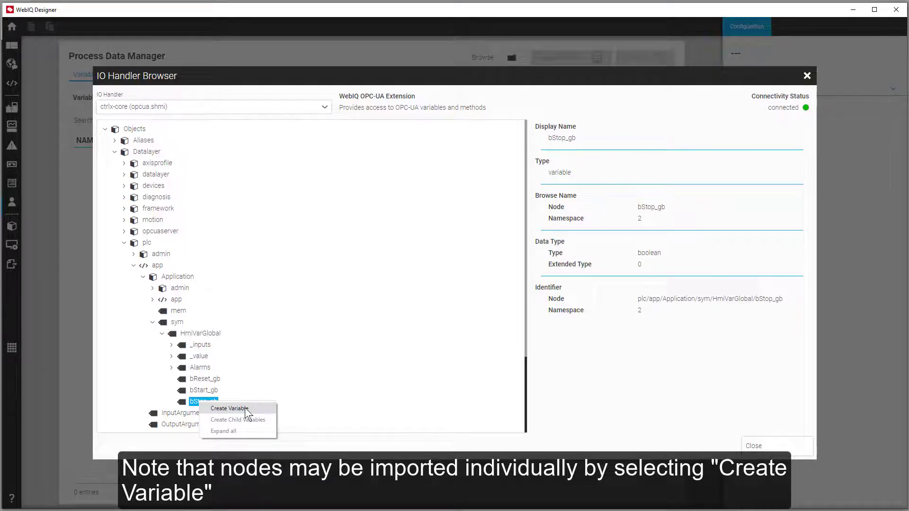
{"action": "left_click", "coordinate": [230, 408]}
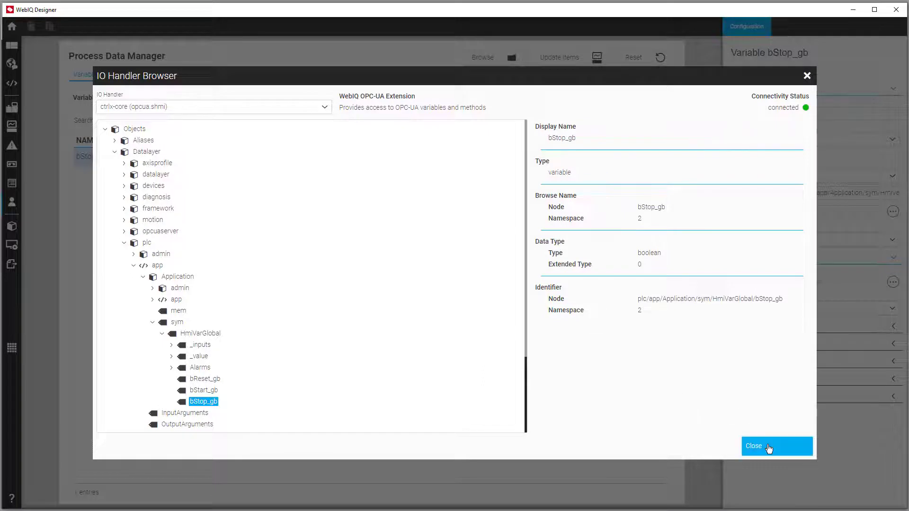
{"action": "left_click", "coordinate": [754, 446]}
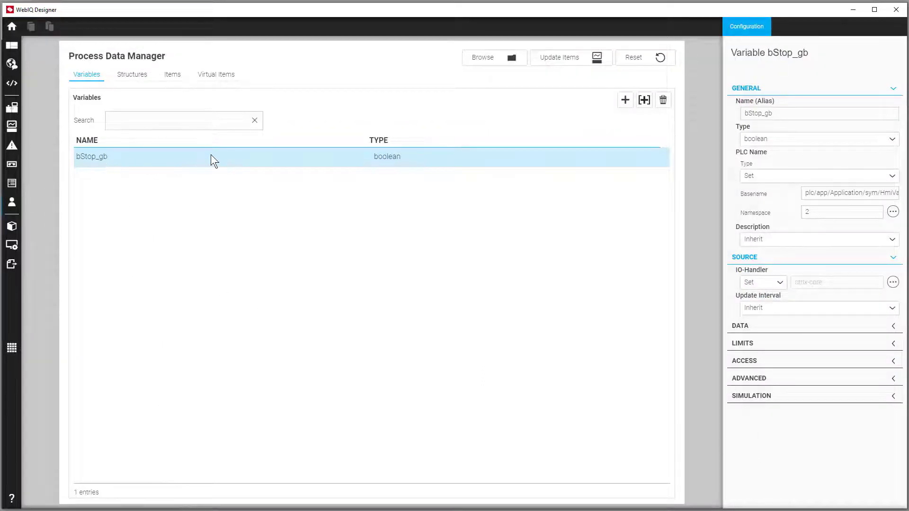
Delete the bStop_gb variable again and reopen the node browser
{"action": "left_click", "coordinate": [661, 99]}
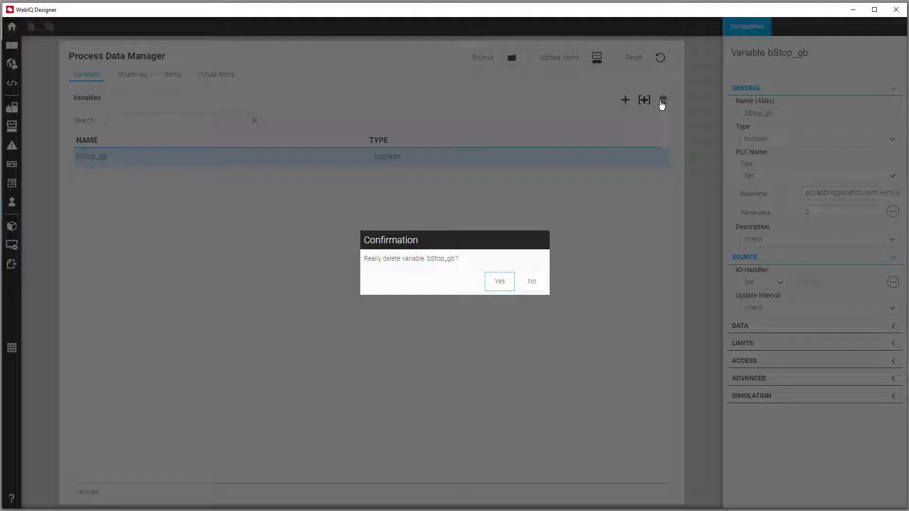
{"action": "left_click", "coordinate": [499, 281]}
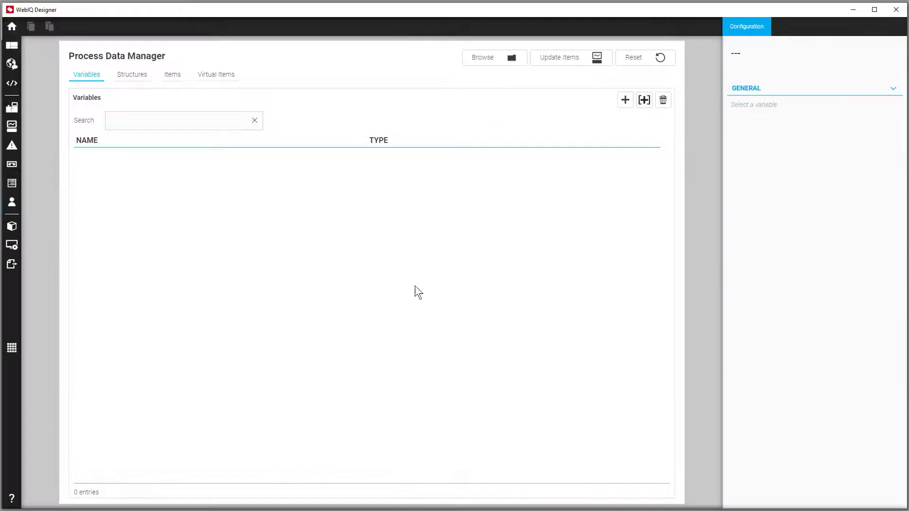
{"action": "left_click", "coordinate": [492, 58]}
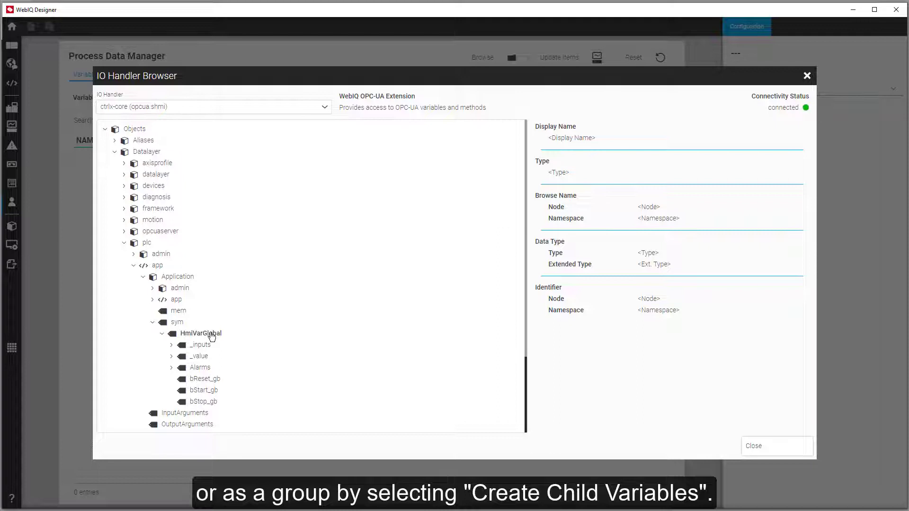
{"action": "right_click", "coordinate": [200, 333]}
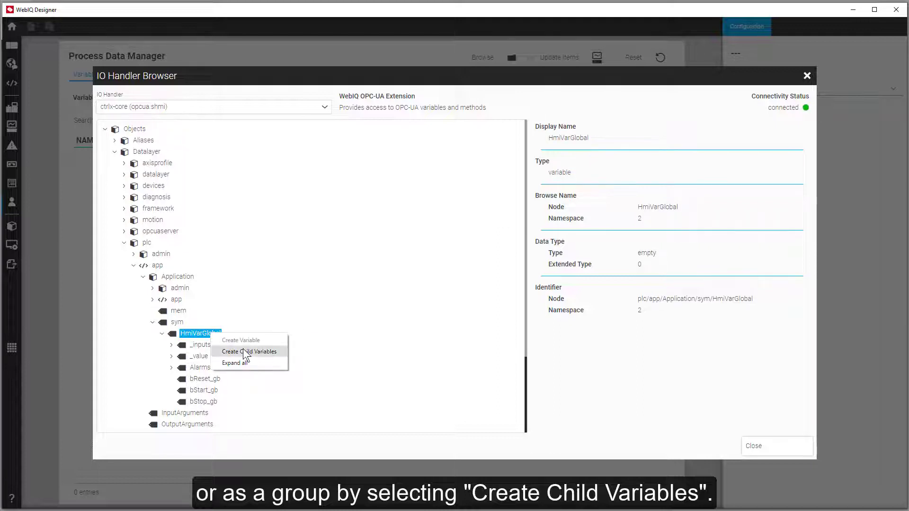
{"action": "left_click", "coordinate": [249, 352]}
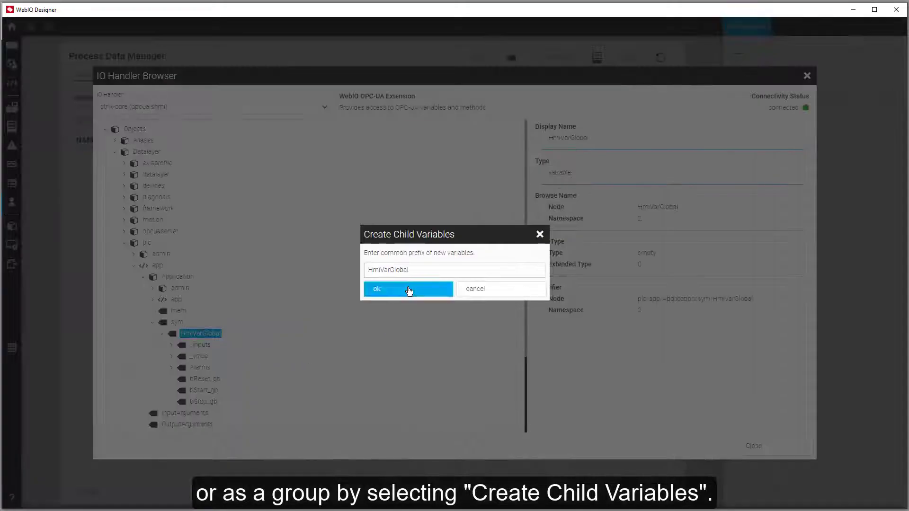
{"action": "left_click", "coordinate": [408, 289]}
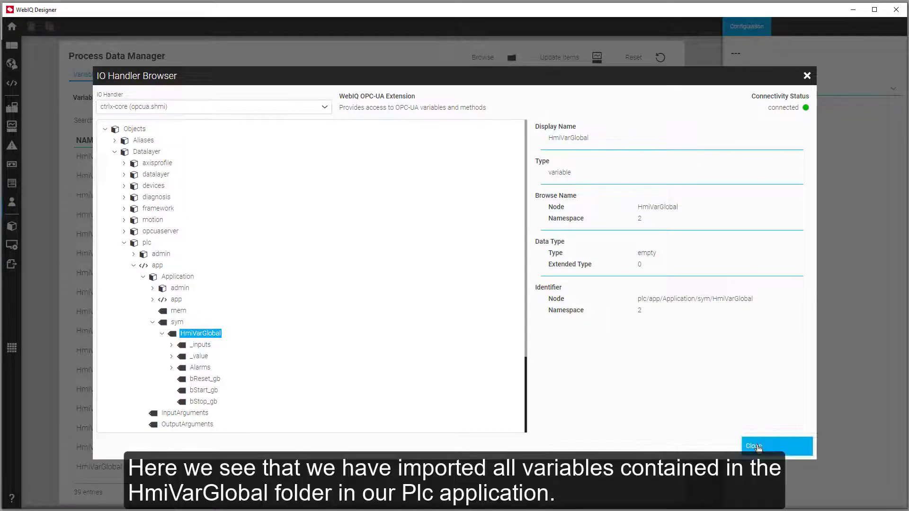
{"action": "left_click", "coordinate": [754, 446]}
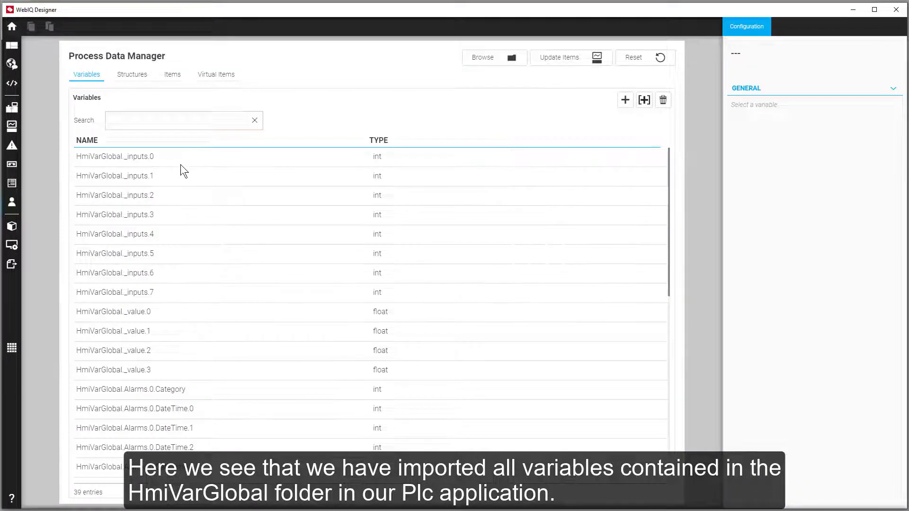
{"action": "scroll", "scroll_direction": "down", "scroll_amount": 3}
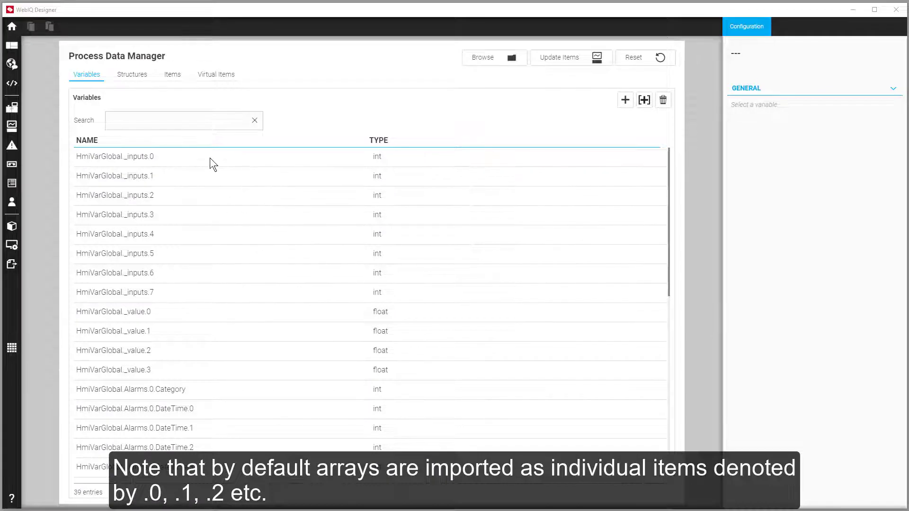
{"action": "left_click", "coordinate": [115, 157]}
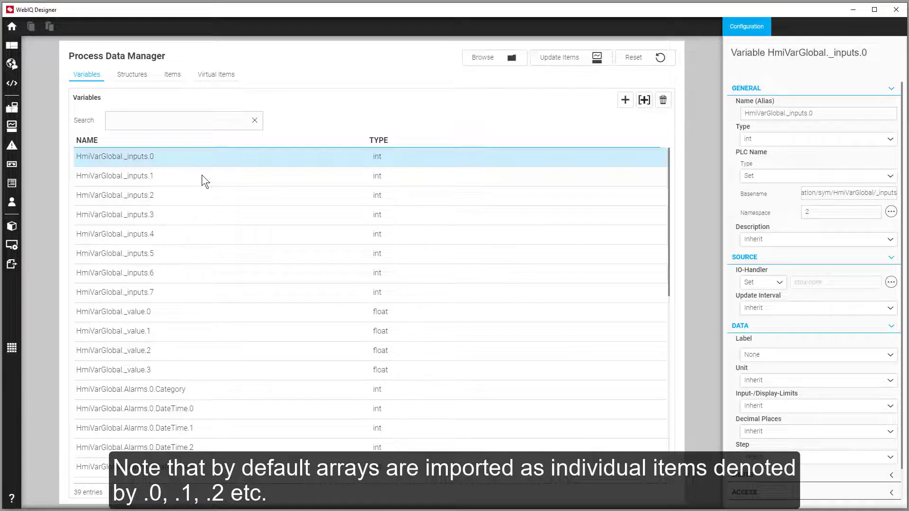
{"action": "left_click", "coordinate": [115, 195]}
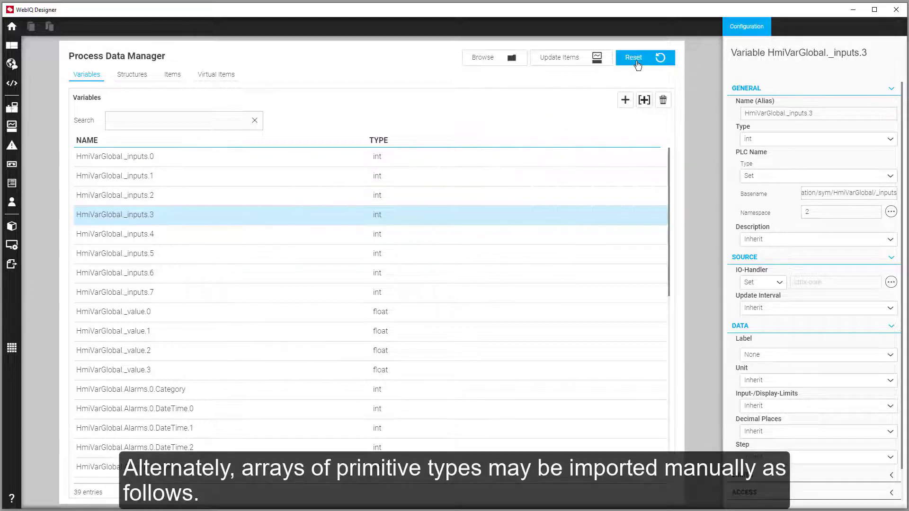
{"action": "left_click", "coordinate": [645, 58]}
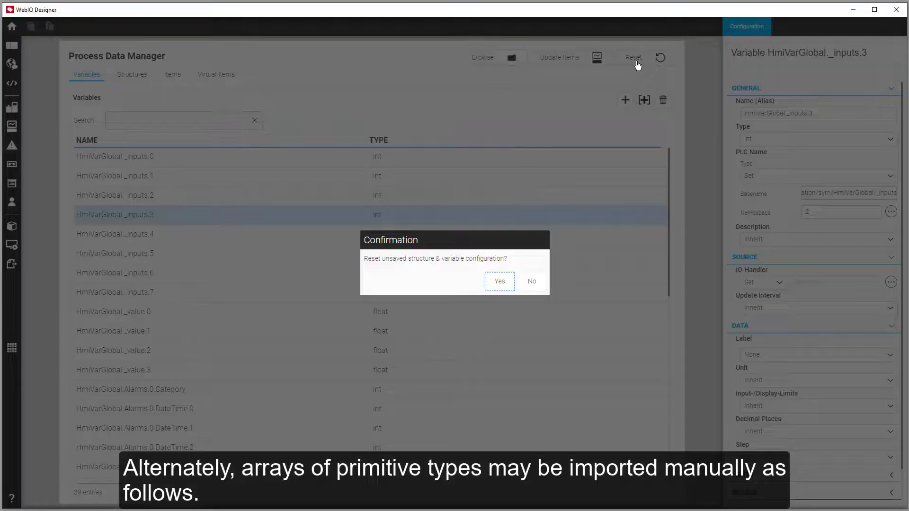
{"action": "left_click", "coordinate": [499, 282]}
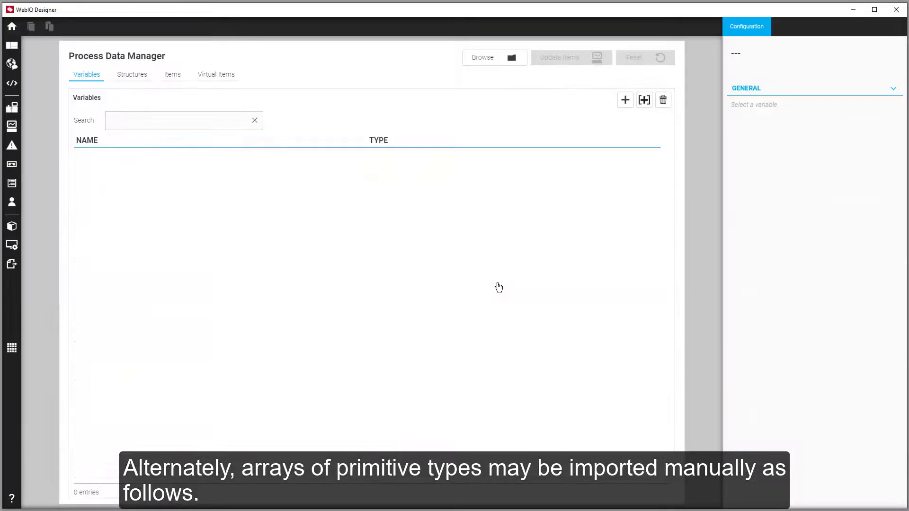
{"action": "left_click", "coordinate": [644, 100]}
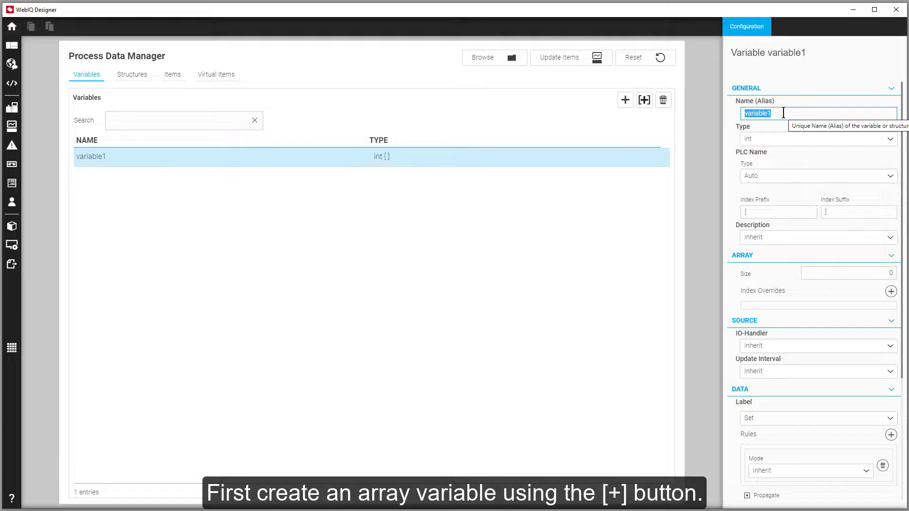
Alias the variable HmiVarGlobal_inputs and switch its PLC name type to Set
{"action": "type", "text": "Hmiv"}
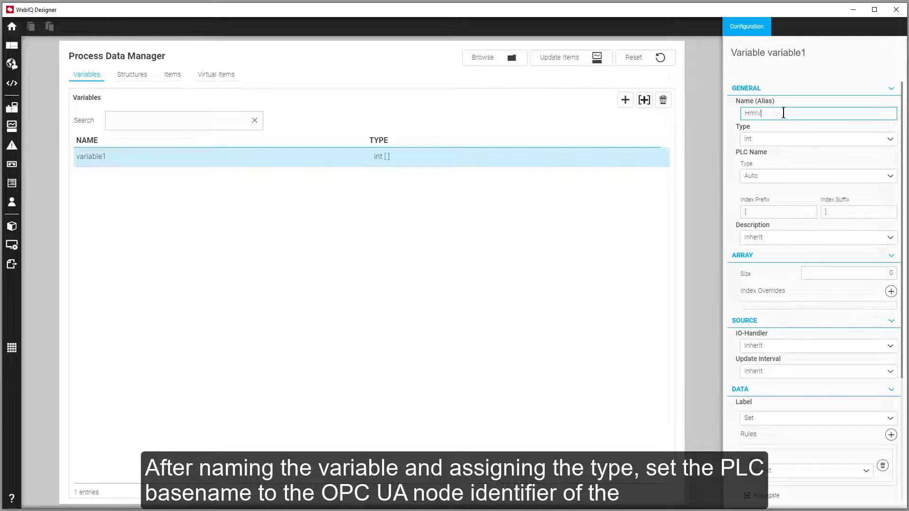
{"action": "type", "text": "VarGlobal"}
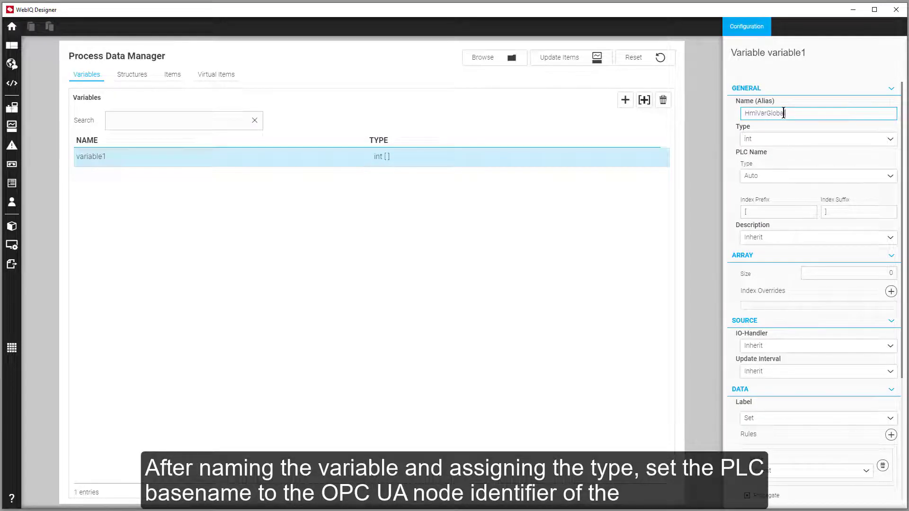
{"action": "type", "text": "_input"}
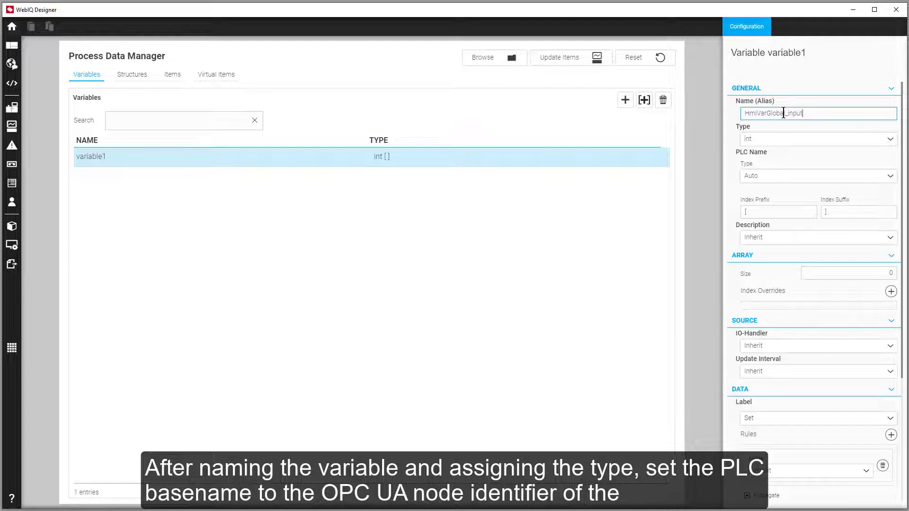
{"action": "left_click", "coordinate": [815, 176]}
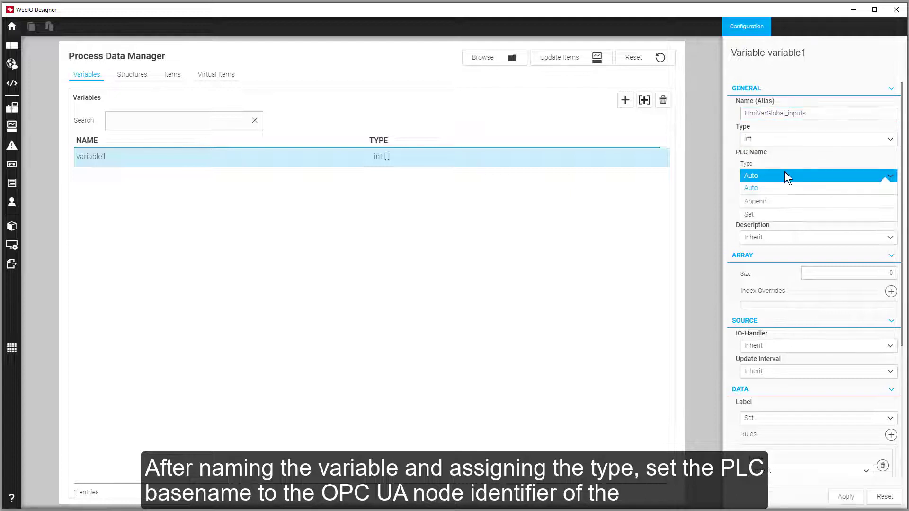
{"action": "left_click", "coordinate": [748, 214]}
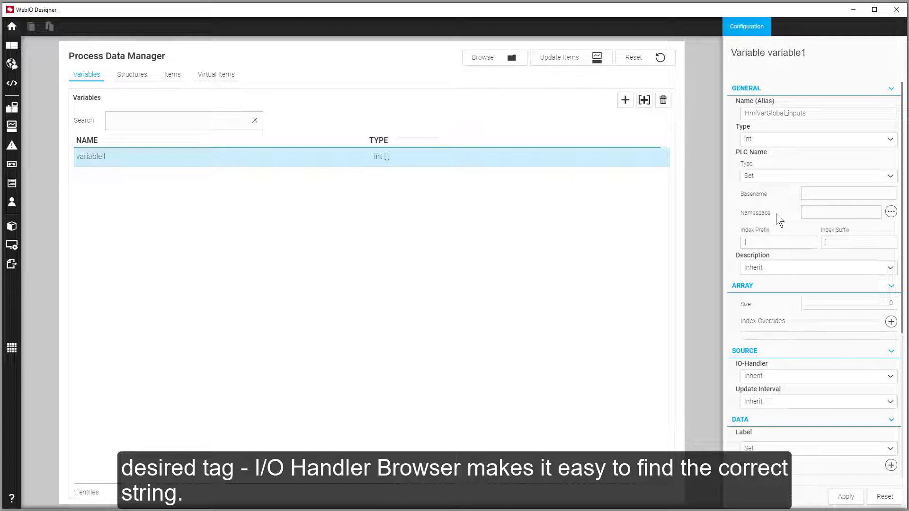
{"action": "left_click", "coordinate": [848, 193]}
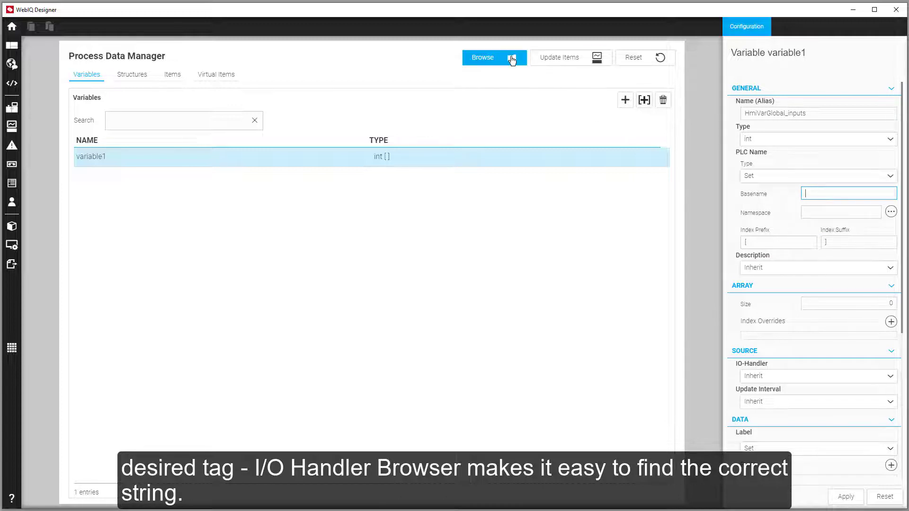
Copy the HmiVarGlobal/_inputs node identifier from the browser for the basename
{"action": "left_click", "coordinate": [482, 58]}
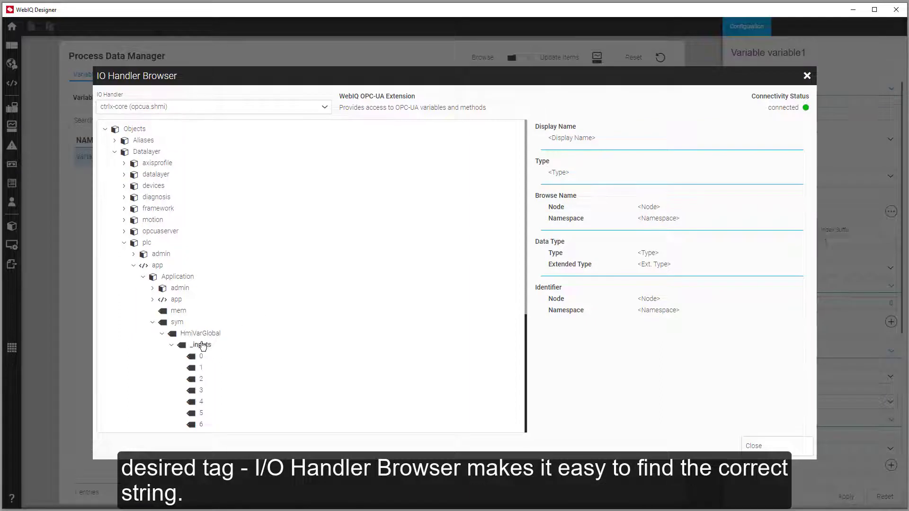
{"action": "left_click", "coordinate": [201, 344]}
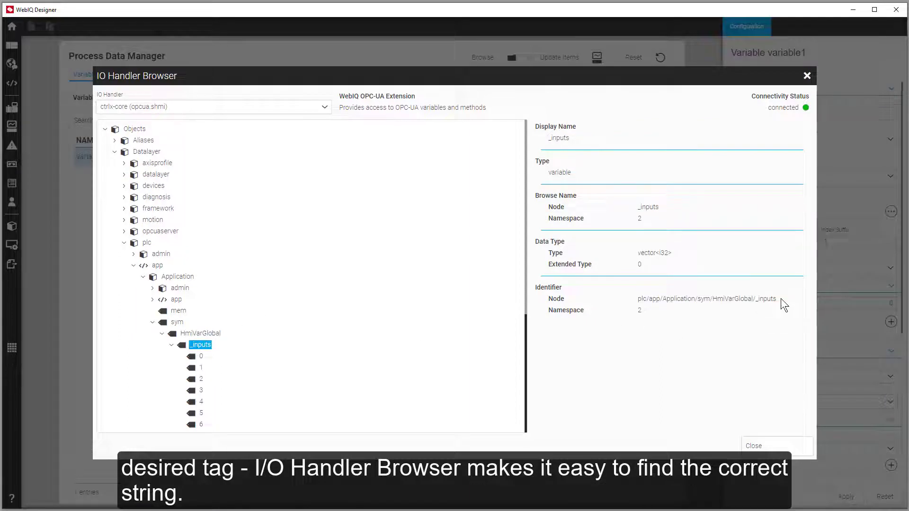
{"action": "double_click", "coordinate": [707, 298]}
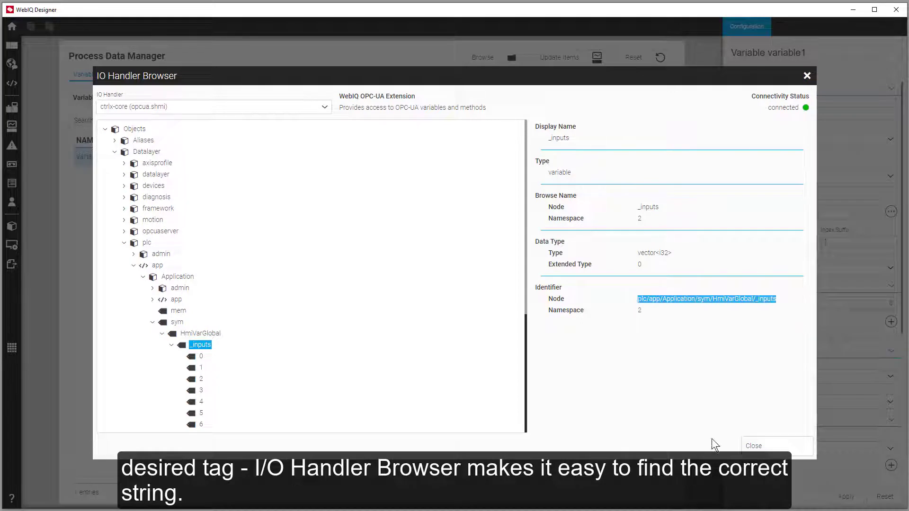
{"action": "left_click", "coordinate": [753, 445]}
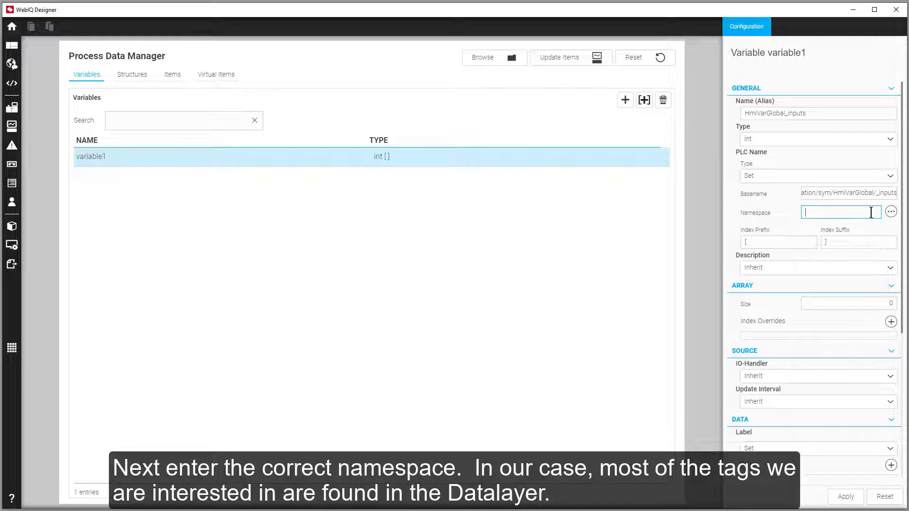
Set the variable's namespace to the Datalayer entry, 2
{"action": "left_click", "coordinate": [892, 213]}
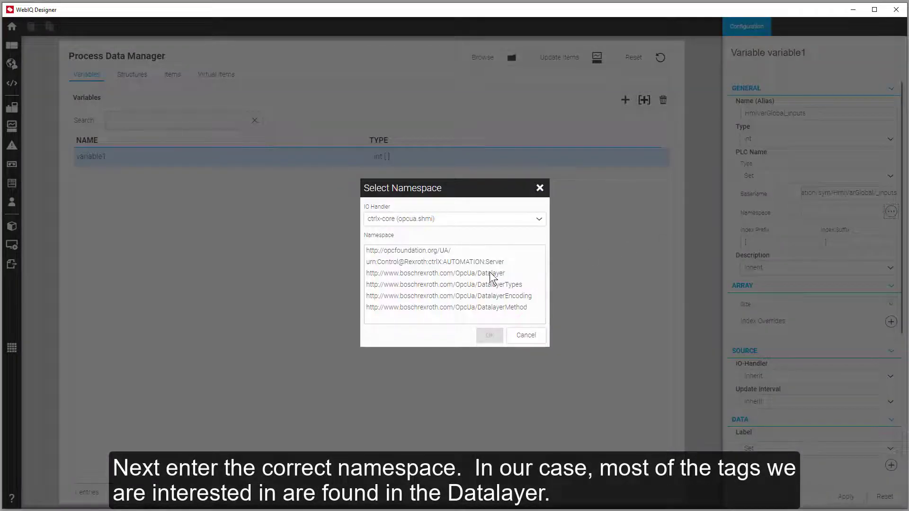
{"action": "left_click", "coordinate": [434, 273]}
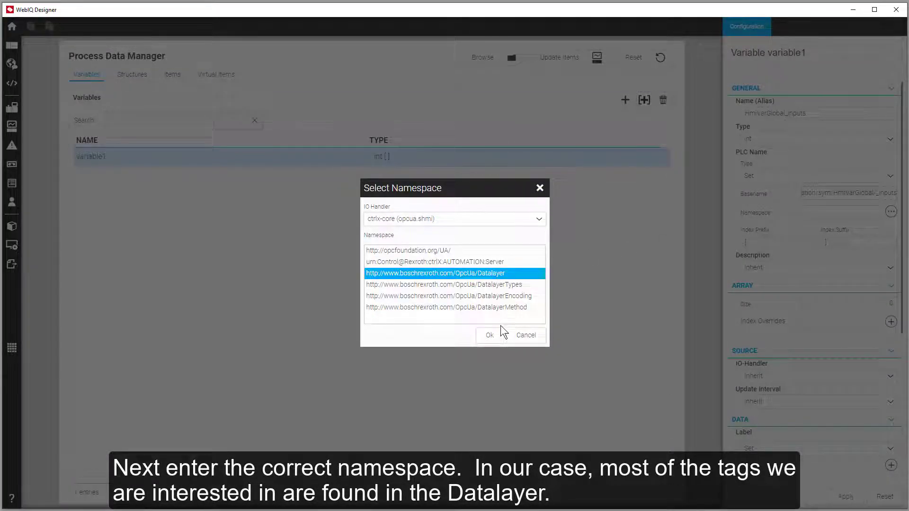
{"action": "left_click", "coordinate": [489, 335]}
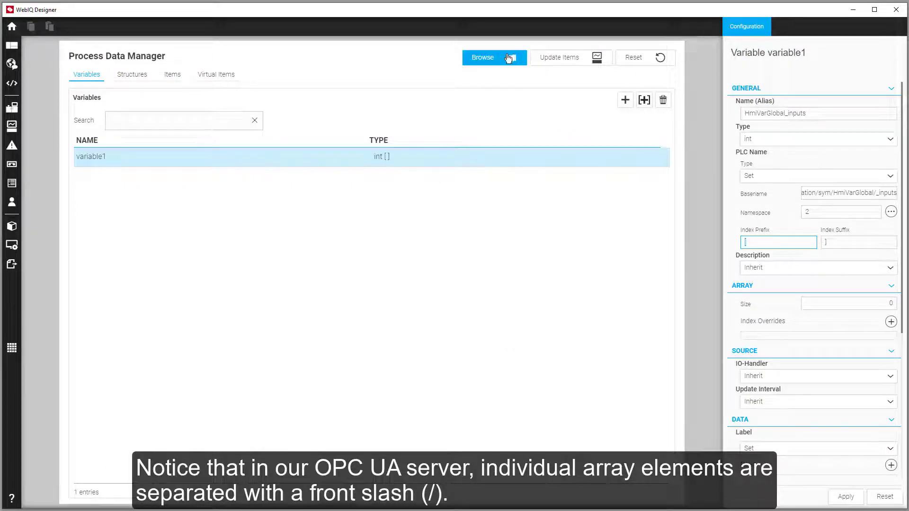
Check in the browser how _inputs element 0 is addressed with slashes
{"action": "left_click", "coordinate": [482, 58]}
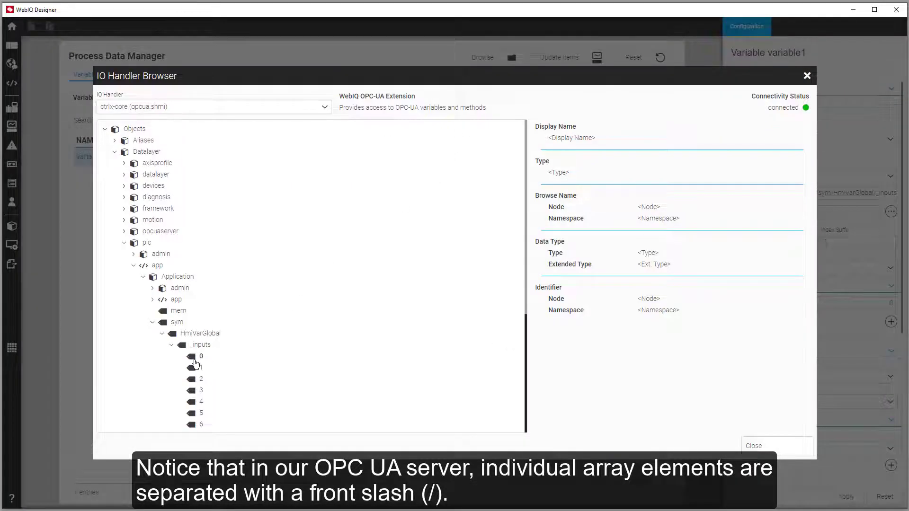
{"action": "left_click", "coordinate": [201, 356]}
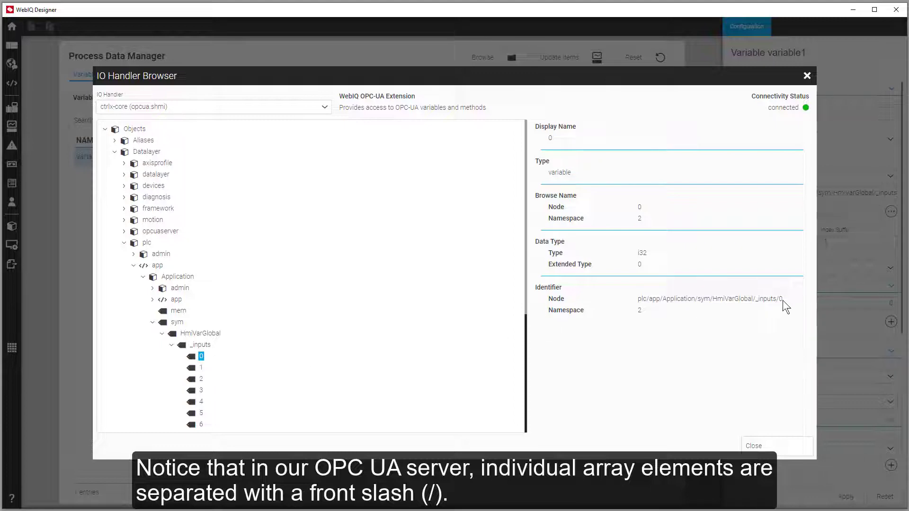
{"action": "mouse_move", "coordinate": [765, 399]}
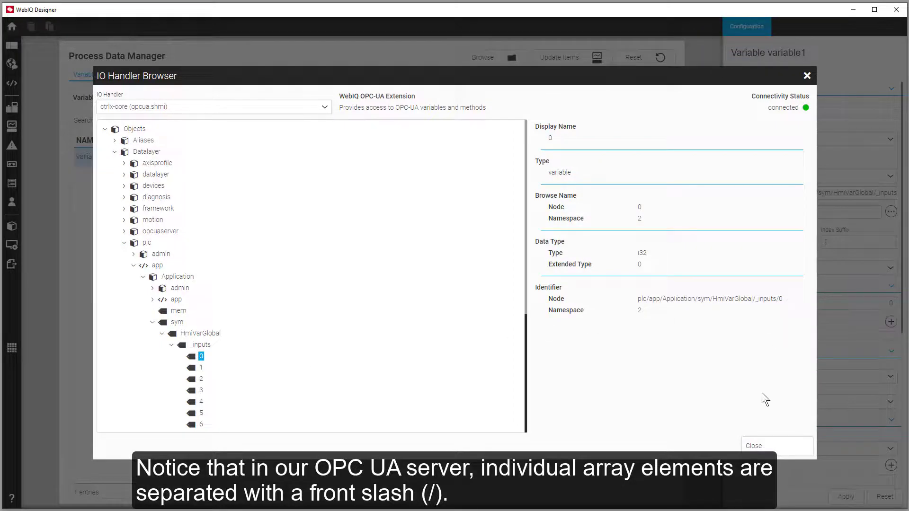
{"action": "left_click", "coordinate": [753, 446]}
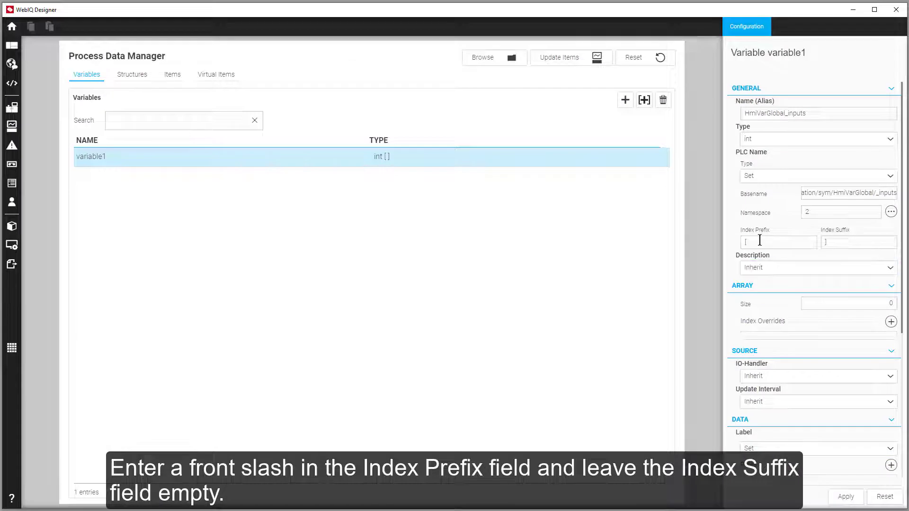
Give the variable index prefix /, empty suffix, size 8 and the ctrlx-core IO handler
{"action": "type", "text": "/"}
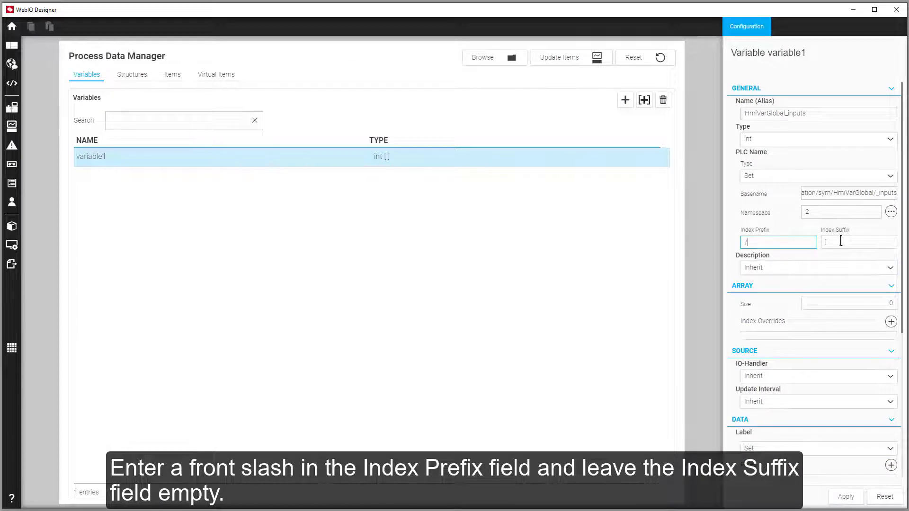
{"action": "left_click", "coordinate": [858, 241]}
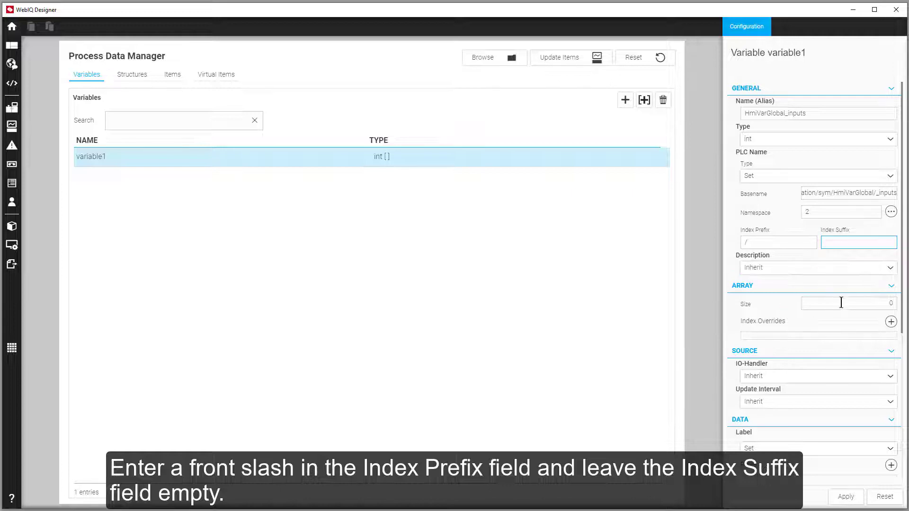
{"action": "left_click", "coordinate": [846, 303]}
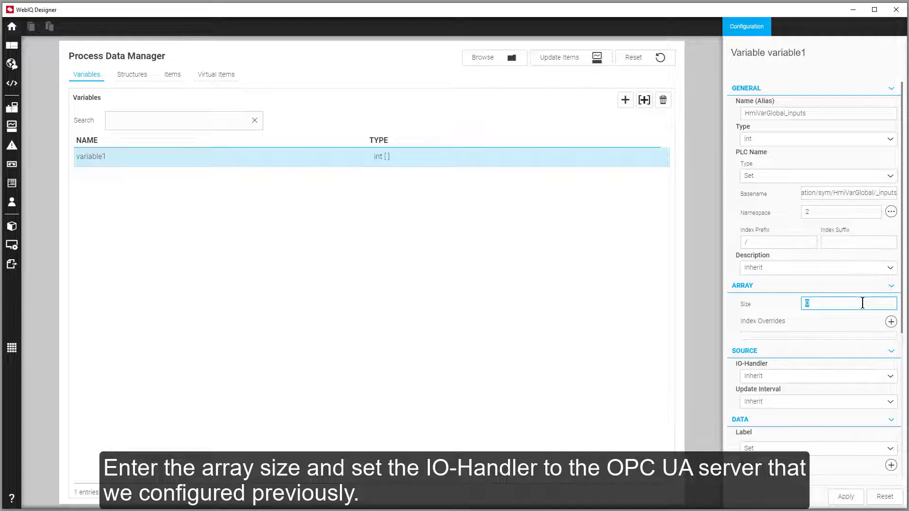
{"action": "type", "text": "8"}
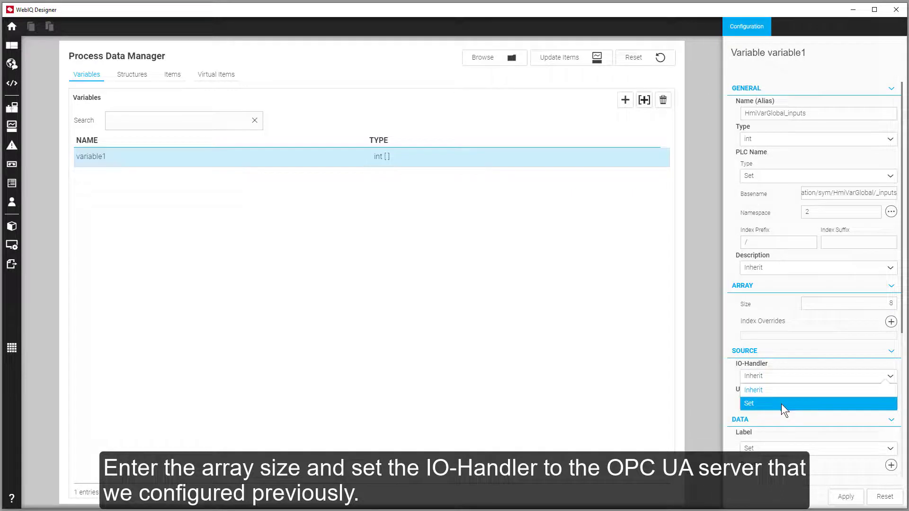
{"action": "left_click", "coordinate": [748, 404]}
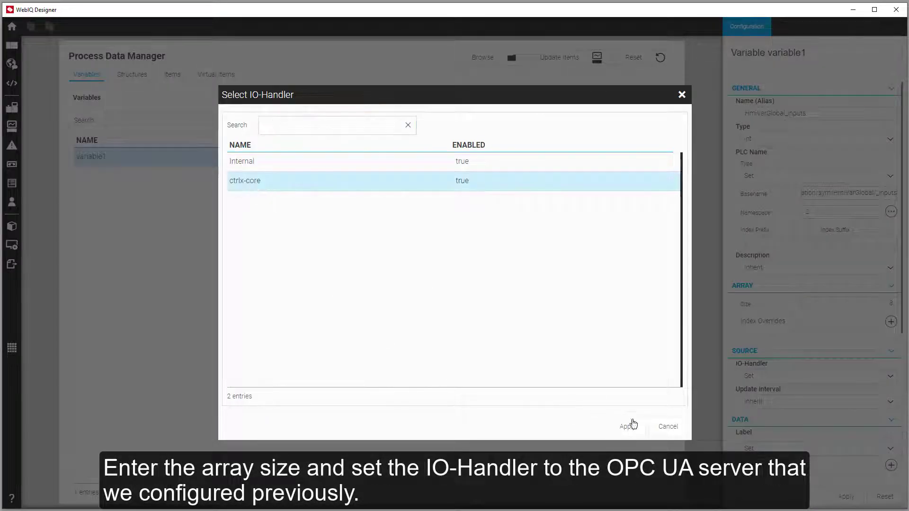
{"action": "left_click", "coordinate": [628, 426]}
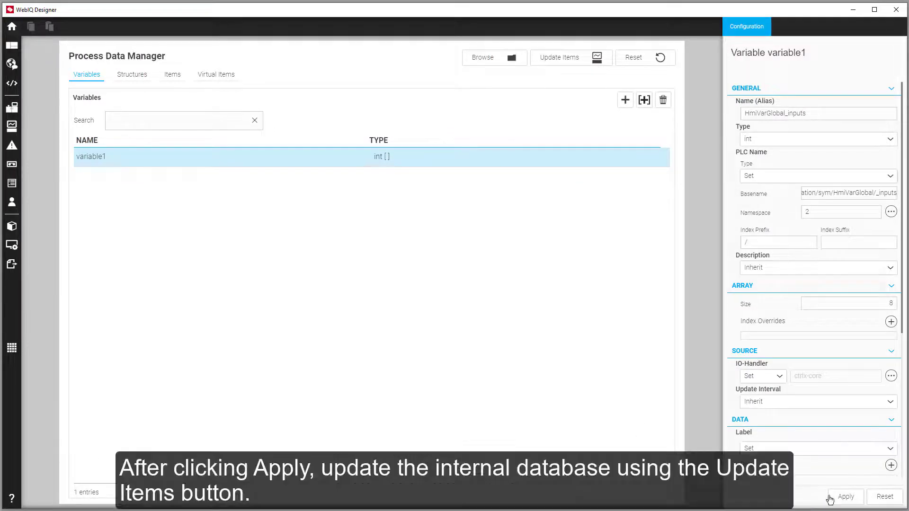
Apply the HmiVarGlobal_inputs variable and run Update Items, confirming with Yes
{"action": "left_click", "coordinate": [845, 497]}
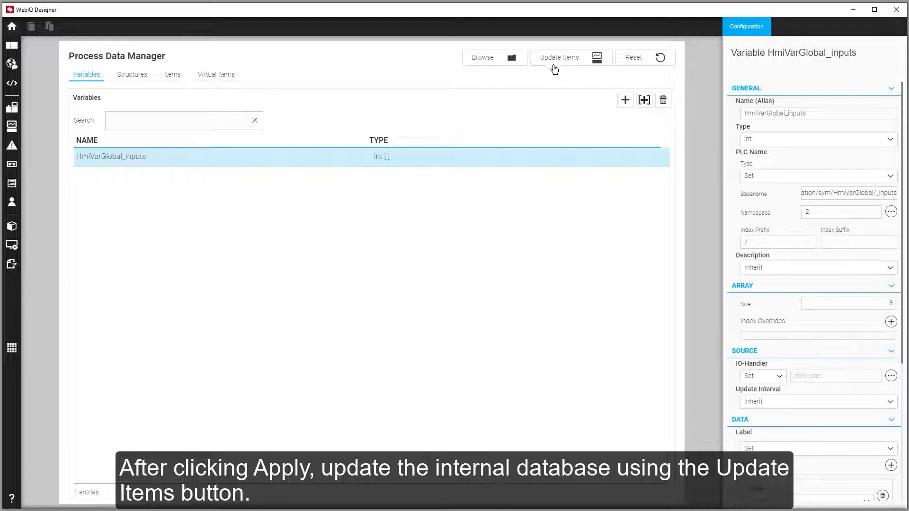
{"action": "left_click", "coordinate": [559, 58]}
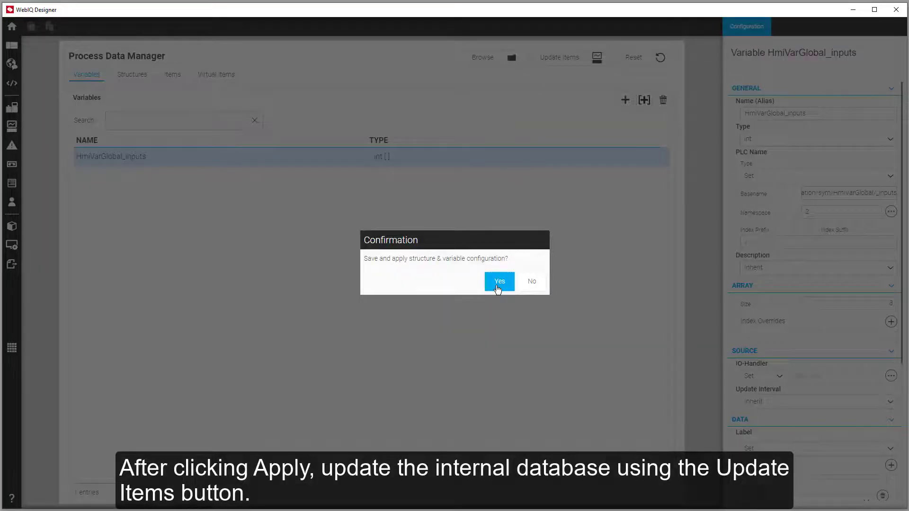
{"action": "left_click", "coordinate": [499, 281]}
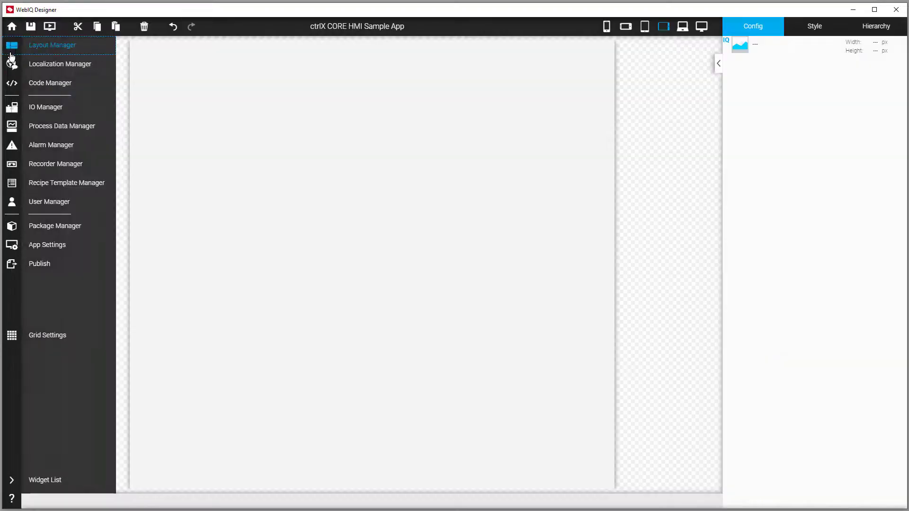
Add a Radial Gauge in Layout Manager and bind its Item to HmiVarGlobal_inputs[0], showing 883
{"action": "left_click", "coordinate": [11, 480]}
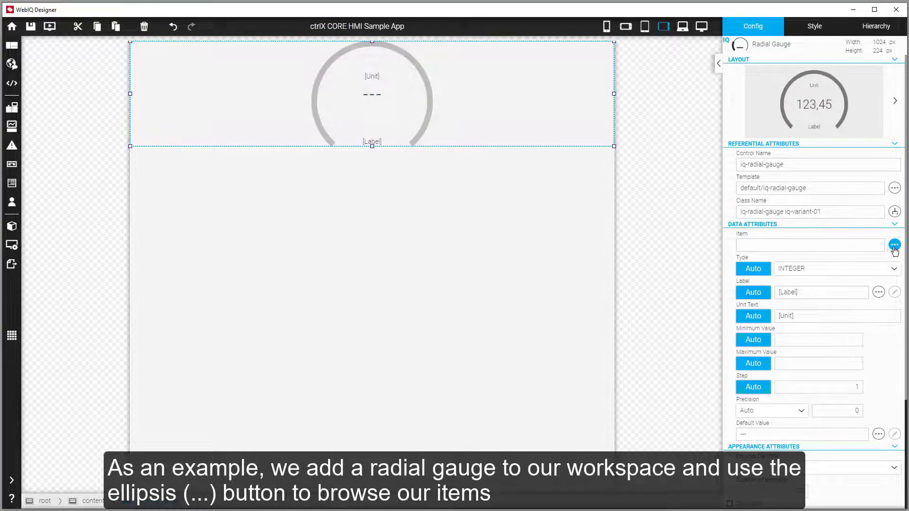
{"action": "left_click", "coordinate": [895, 244]}
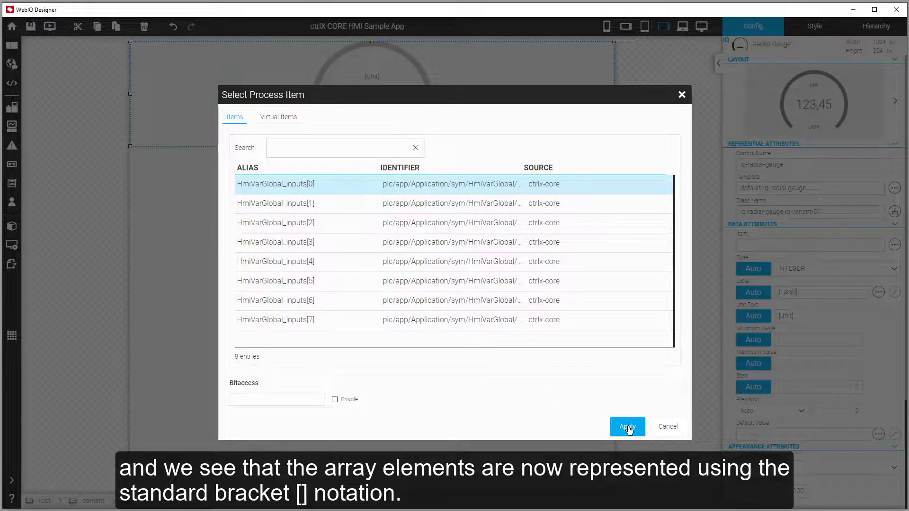
{"action": "left_click", "coordinate": [627, 427]}
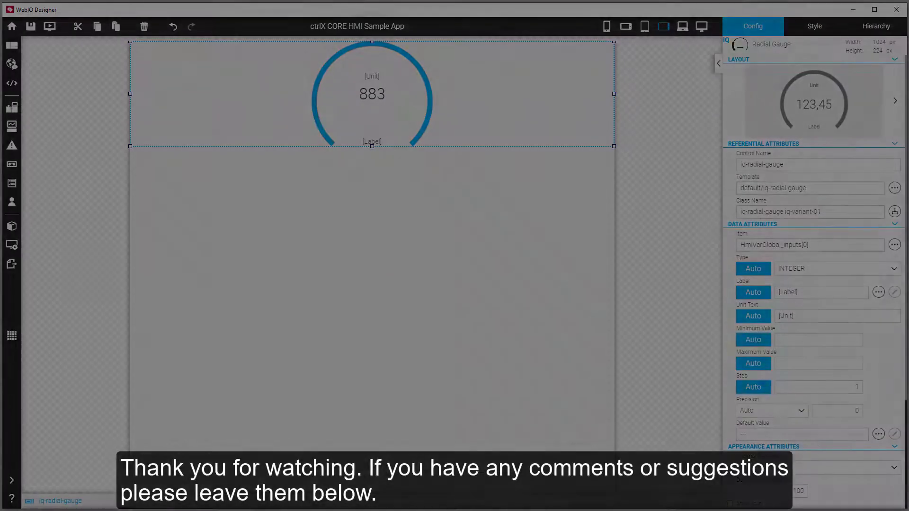